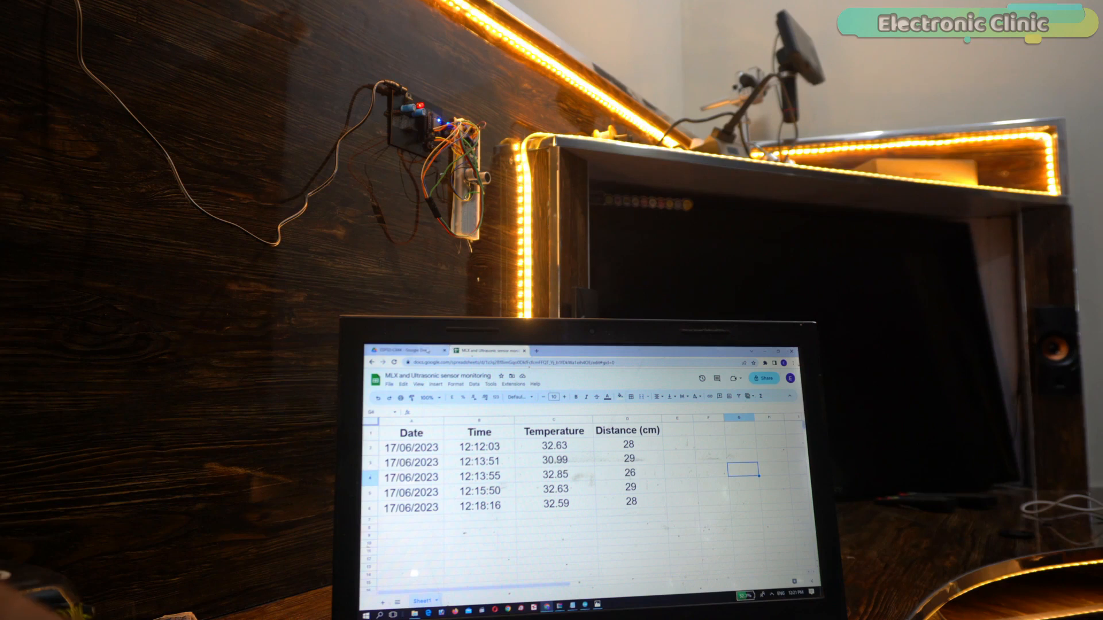
- Browse the demo of logged sensor readings and saved photos, landing on the Apps Script start page
{"action": "left_click", "coordinate": [401, 351]}
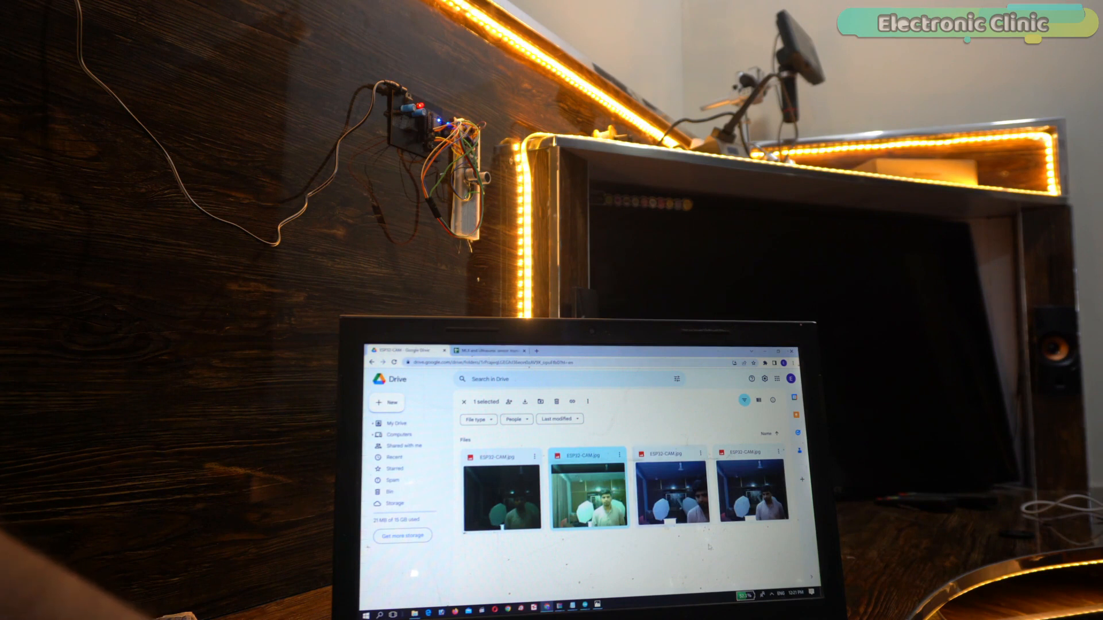
{"action": "mouse_move", "coordinate": [613, 591]}
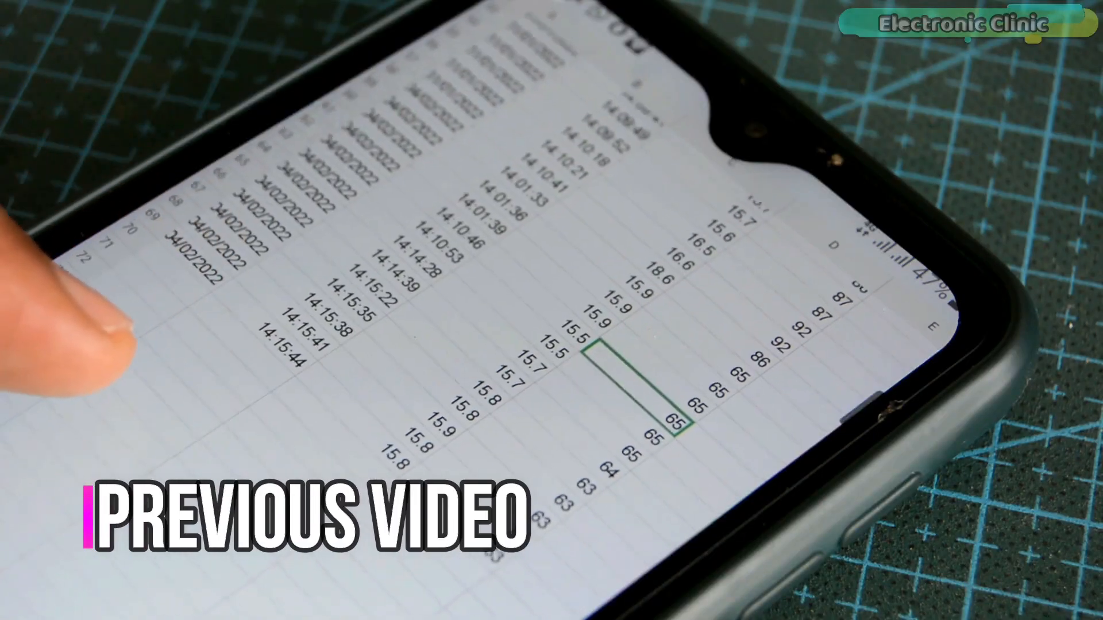
{"action": "scroll", "scroll_direction": "down", "scroll_amount": 3}
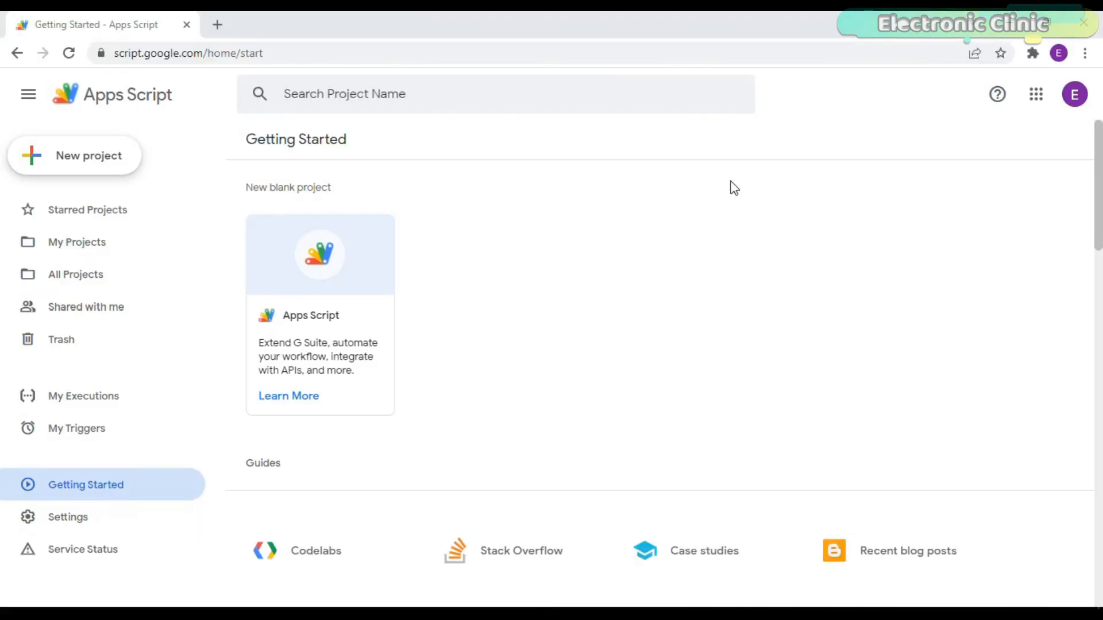
{"action": "mouse_move", "coordinate": [74, 181]}
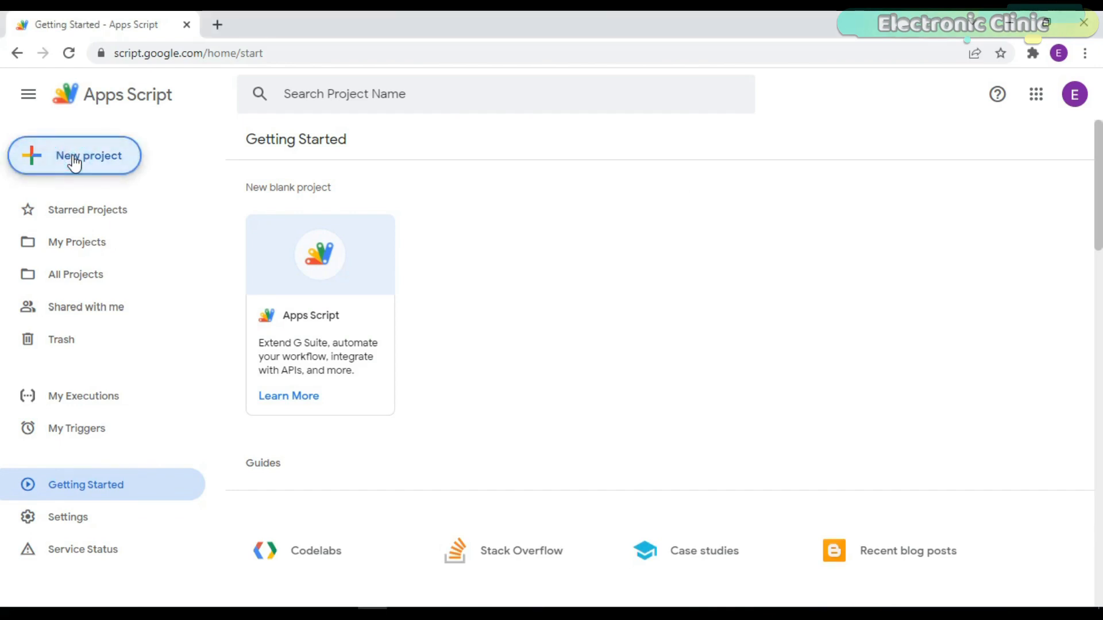
- Create a new script project and name it ESP32cam
{"action": "left_click", "coordinate": [88, 155]}
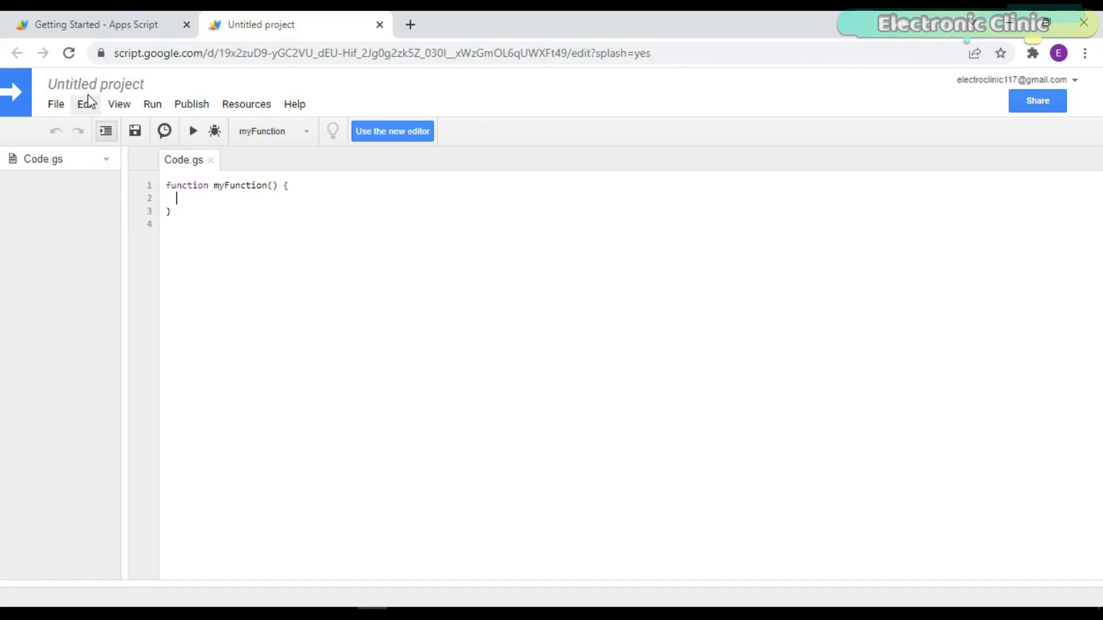
{"action": "type", "text": "ESP"}
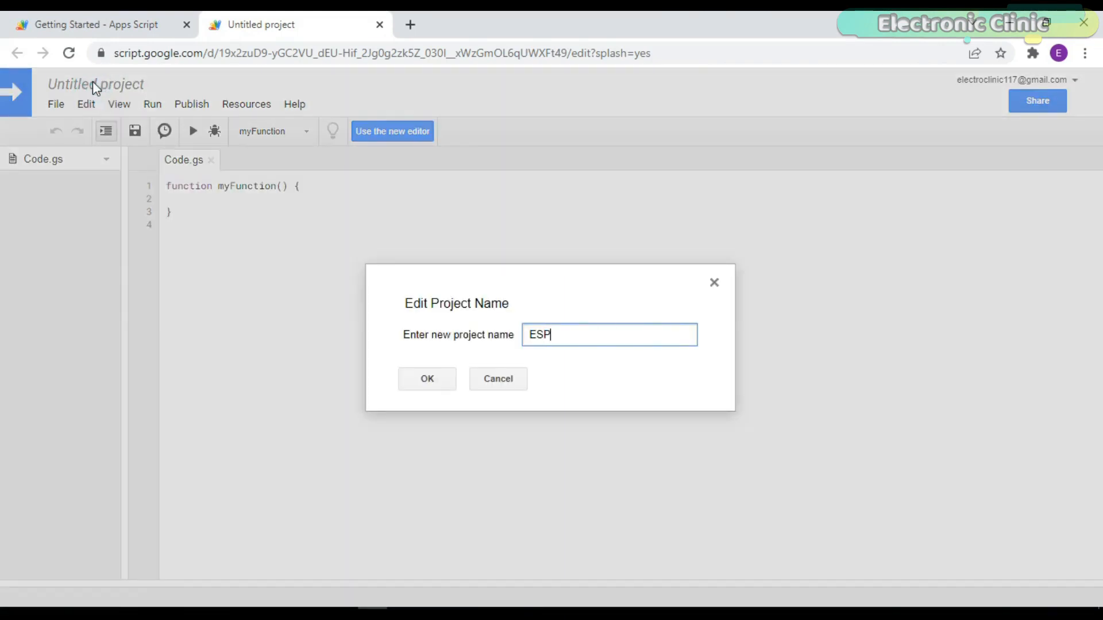
{"action": "type", "text": "32cam"}
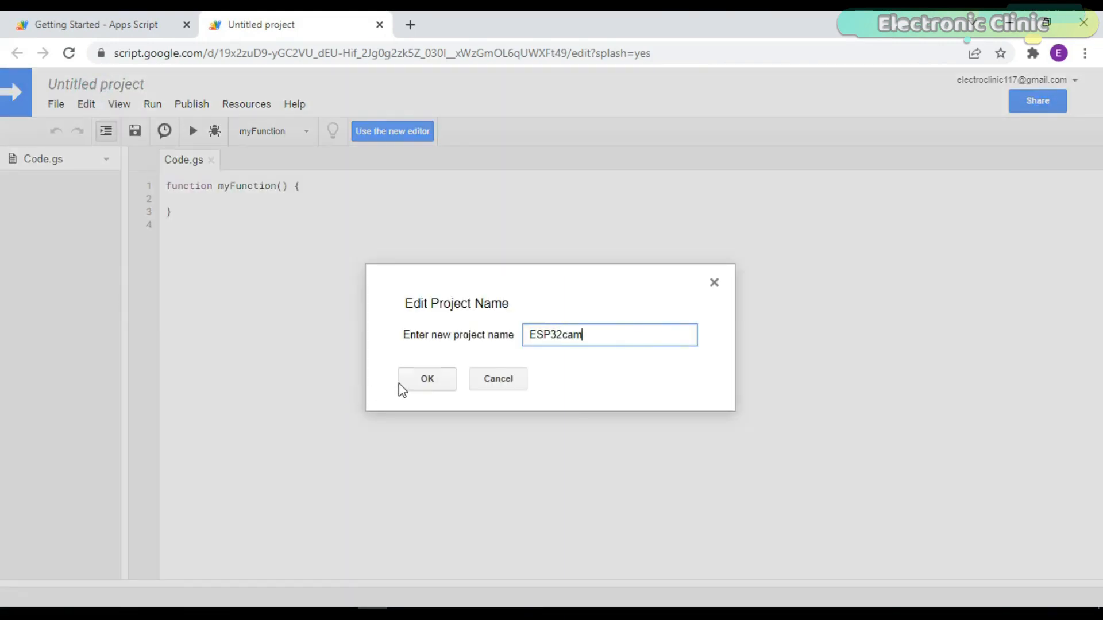
{"action": "left_click", "coordinate": [426, 378]}
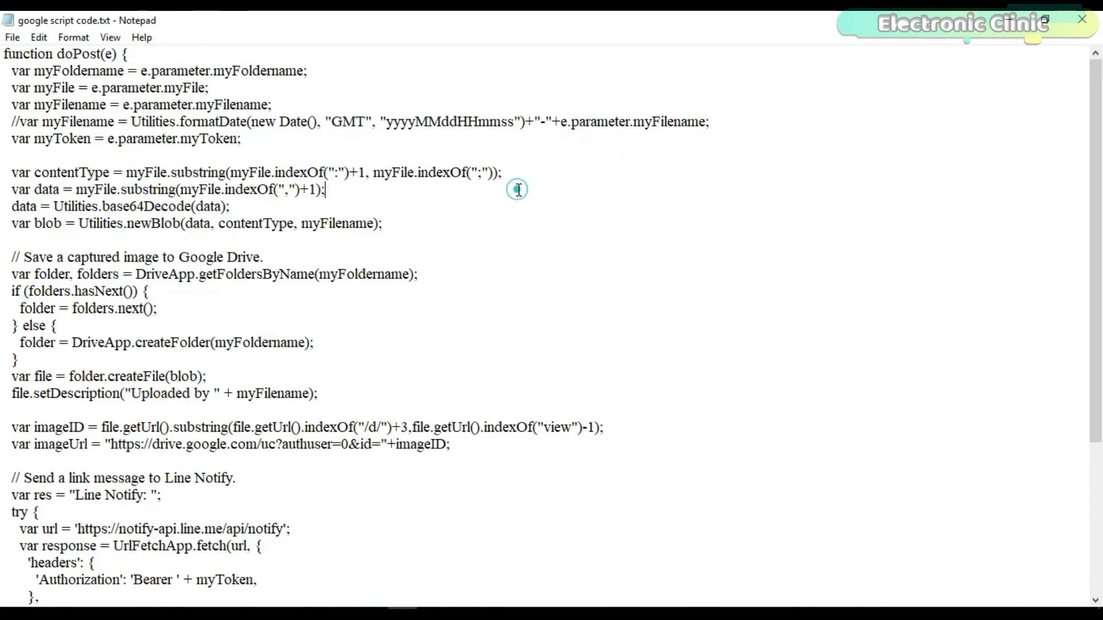
- Replace Code.gs with the doPost image-saving script and save it
{"action": "key", "text": "ctrl+a"}
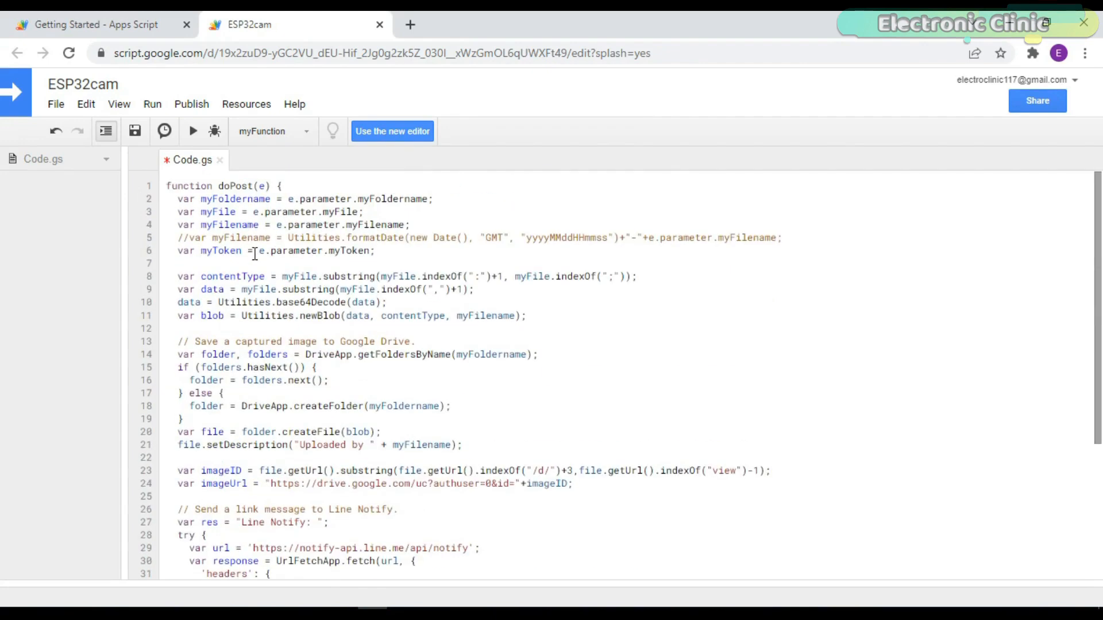
{"action": "scroll", "scroll_direction": "down", "scroll_amount": 3}
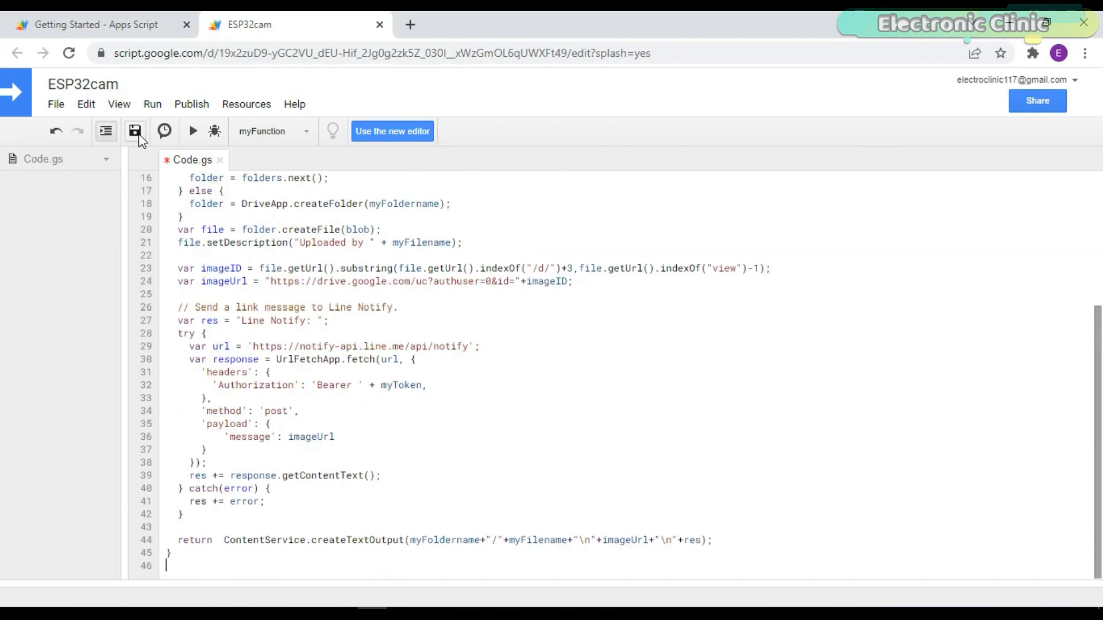
{"action": "left_click", "coordinate": [135, 131]}
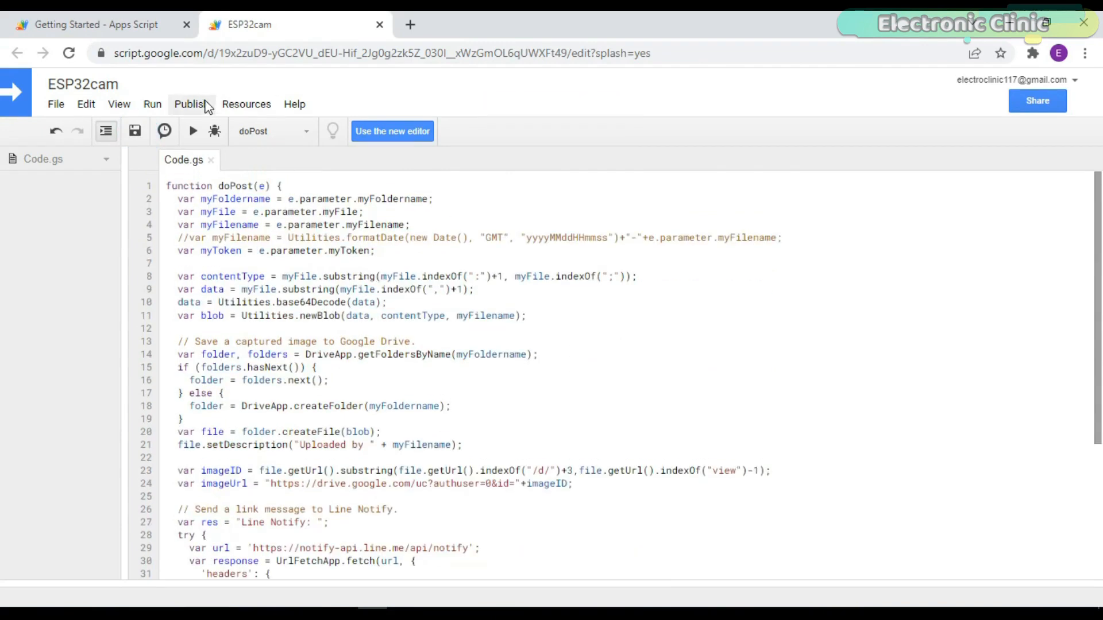
- Deploy ESP32cam as a web app accessible to anyone, even anonymous
{"action": "left_click", "coordinate": [190, 104]}
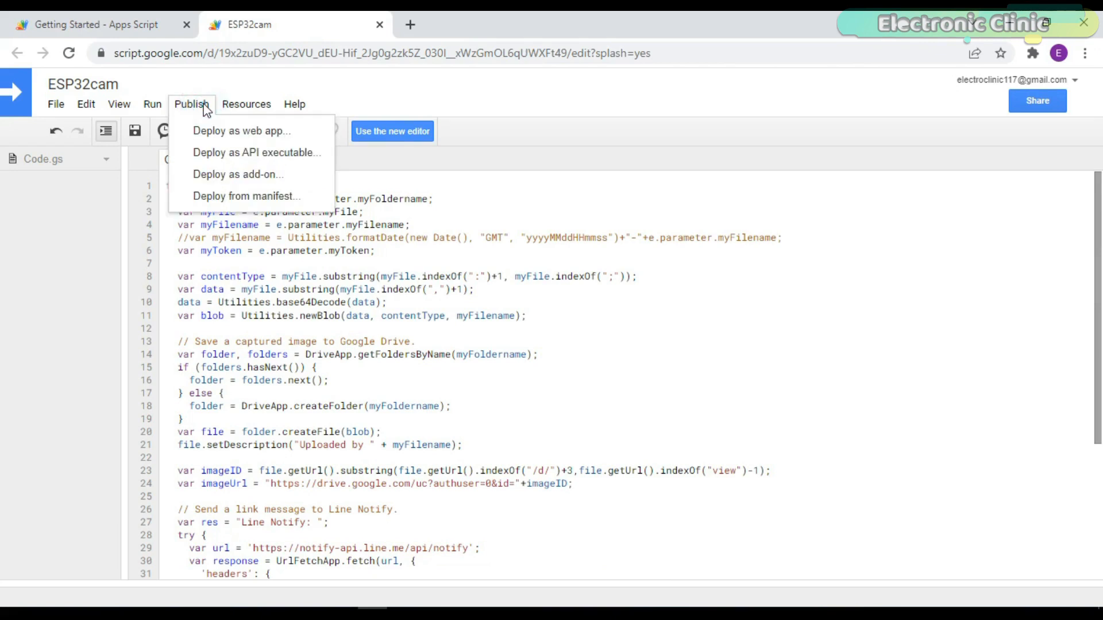
{"action": "mouse_move", "coordinate": [241, 131]}
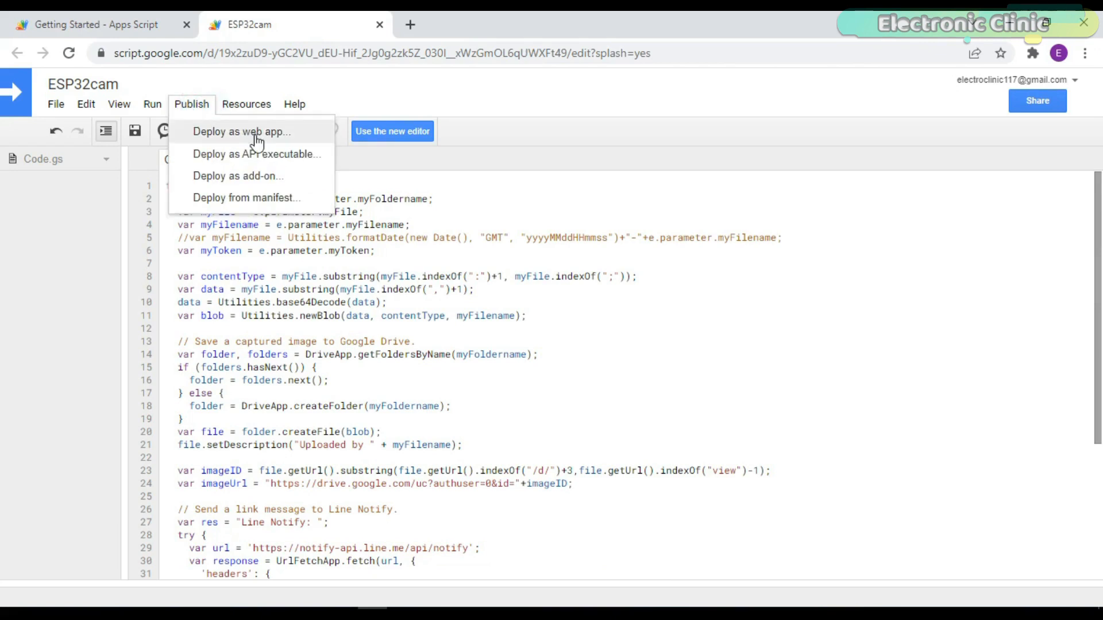
{"action": "left_click", "coordinate": [243, 131]}
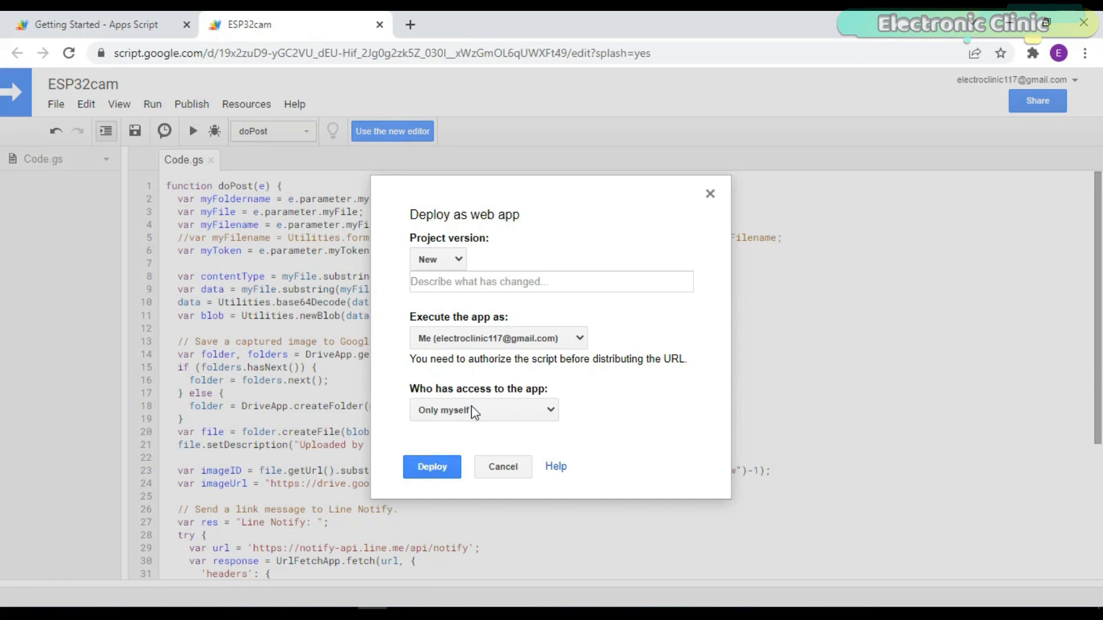
{"action": "left_click", "coordinate": [484, 410]}
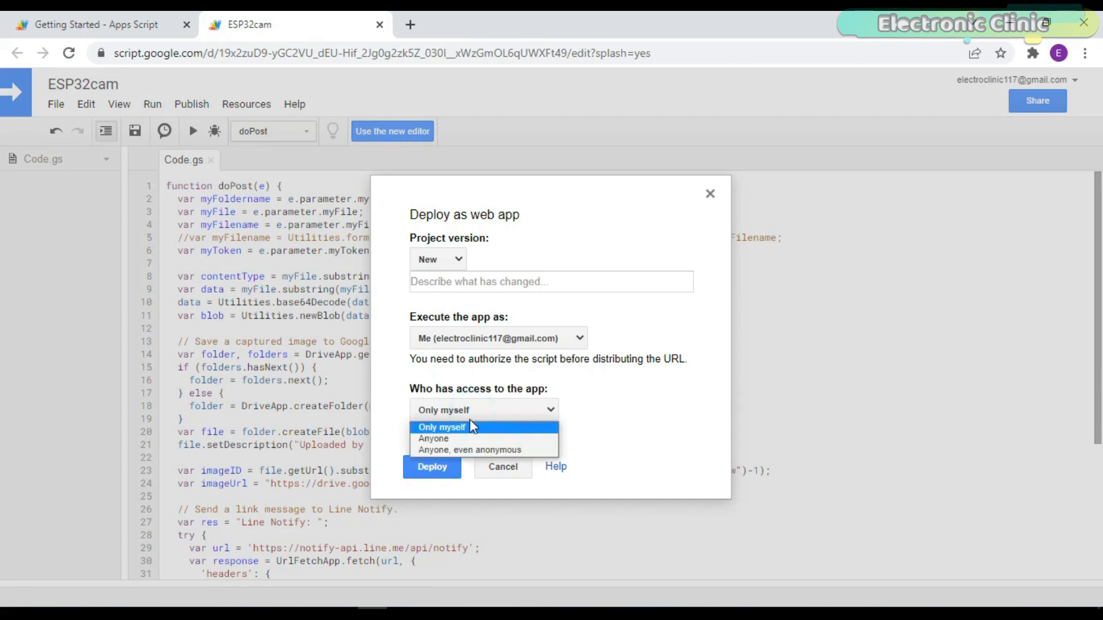
{"action": "mouse_move", "coordinate": [470, 450]}
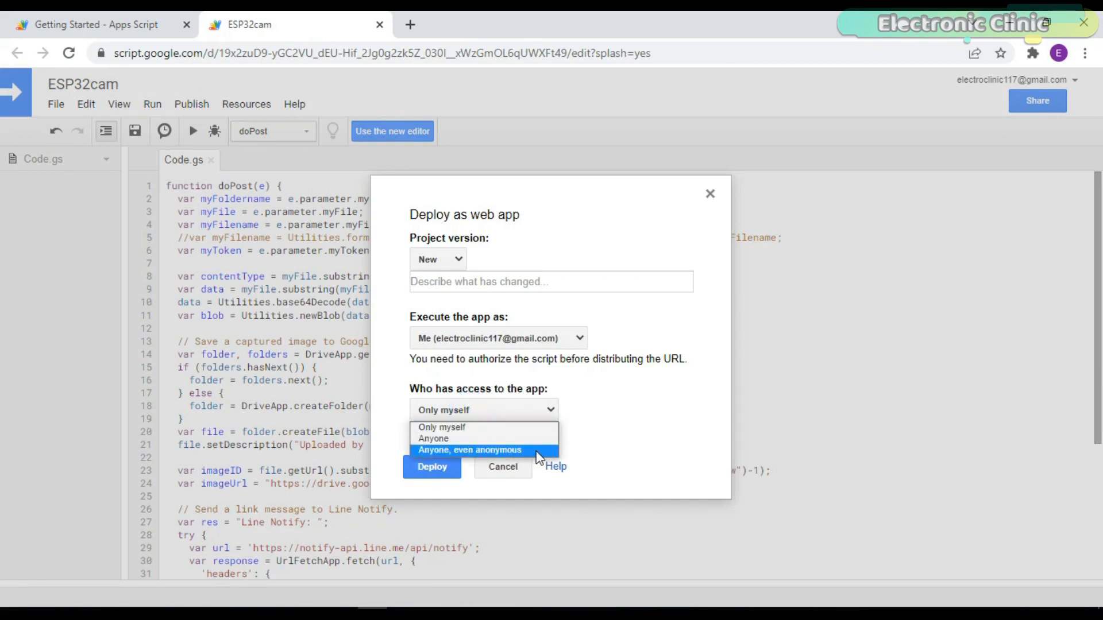
{"action": "left_click", "coordinate": [468, 450]}
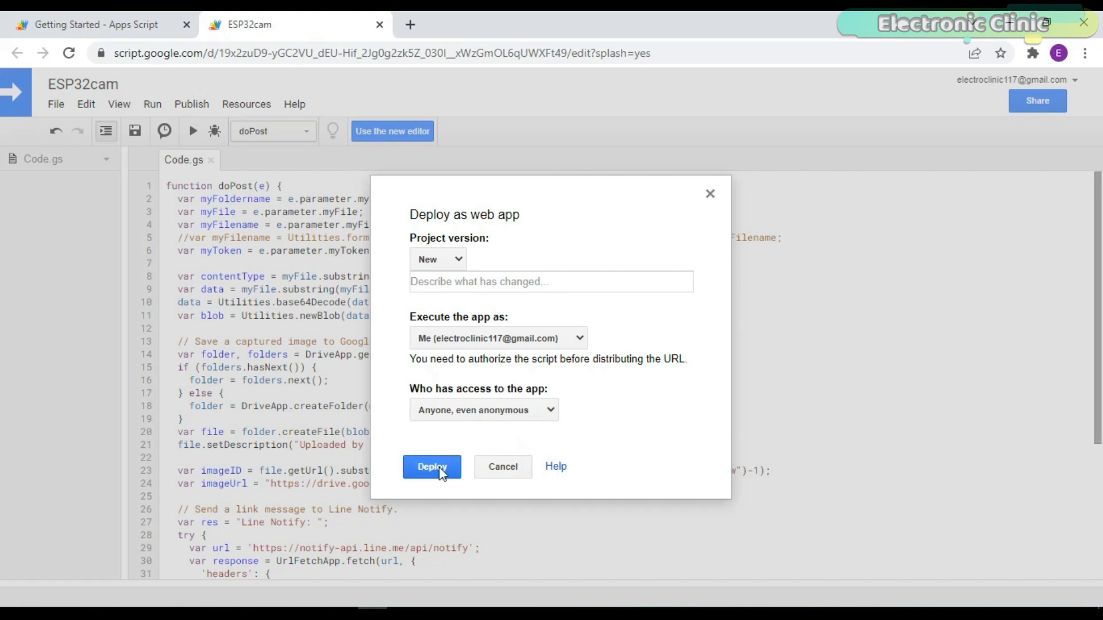
{"action": "left_click", "coordinate": [431, 466]}
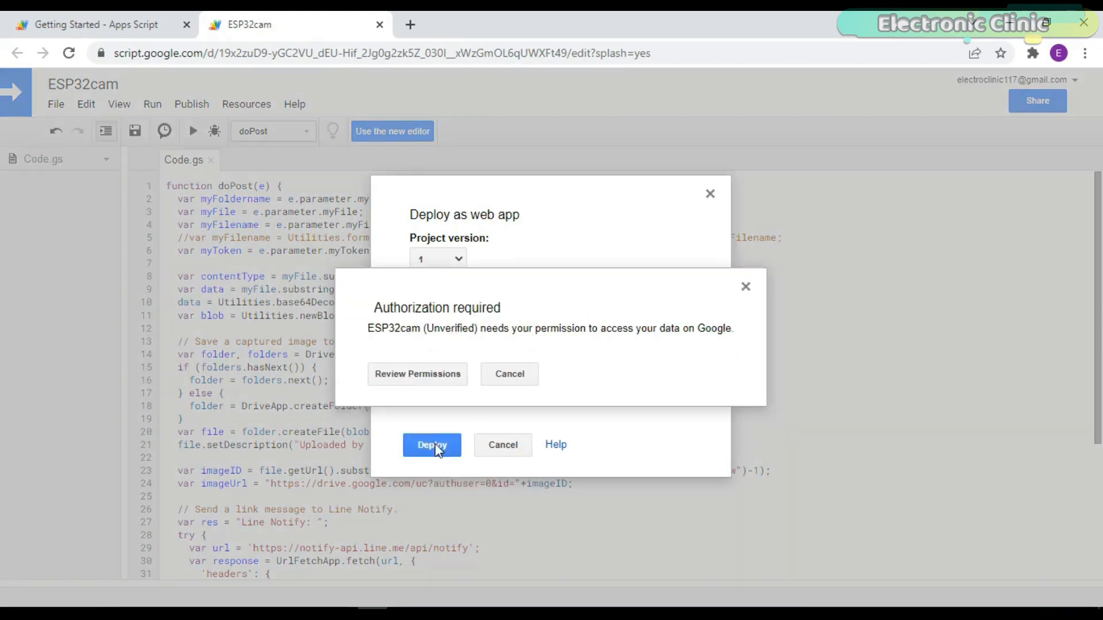
- Authorize the unverified ESP32cam app with the Google account, allowing Drive and external service access
{"action": "left_click", "coordinate": [416, 374]}
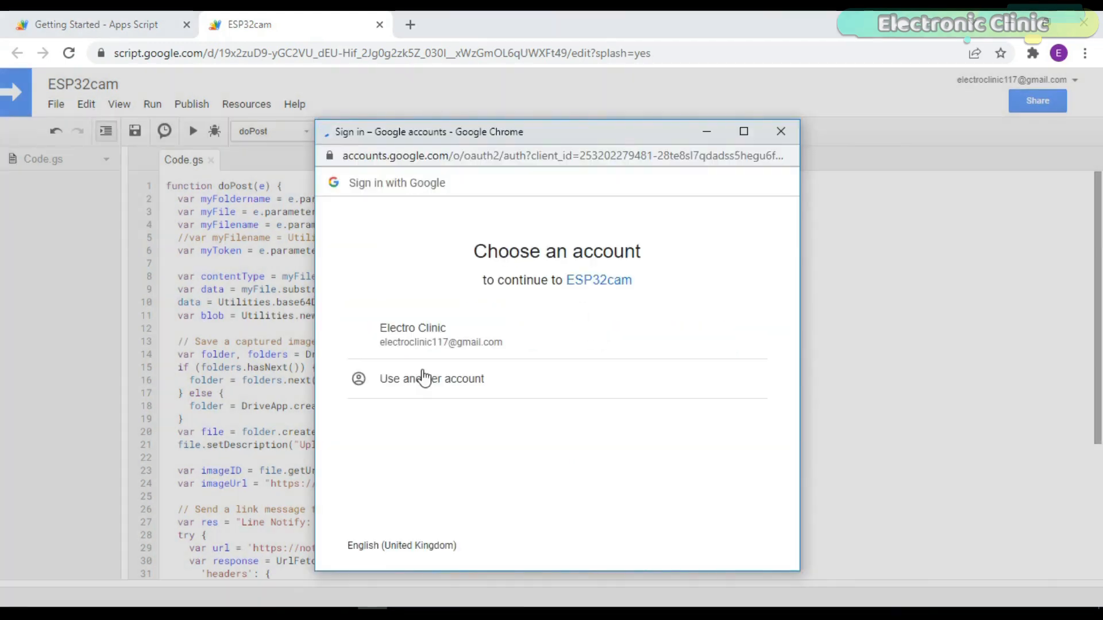
{"action": "left_click", "coordinate": [441, 334]}
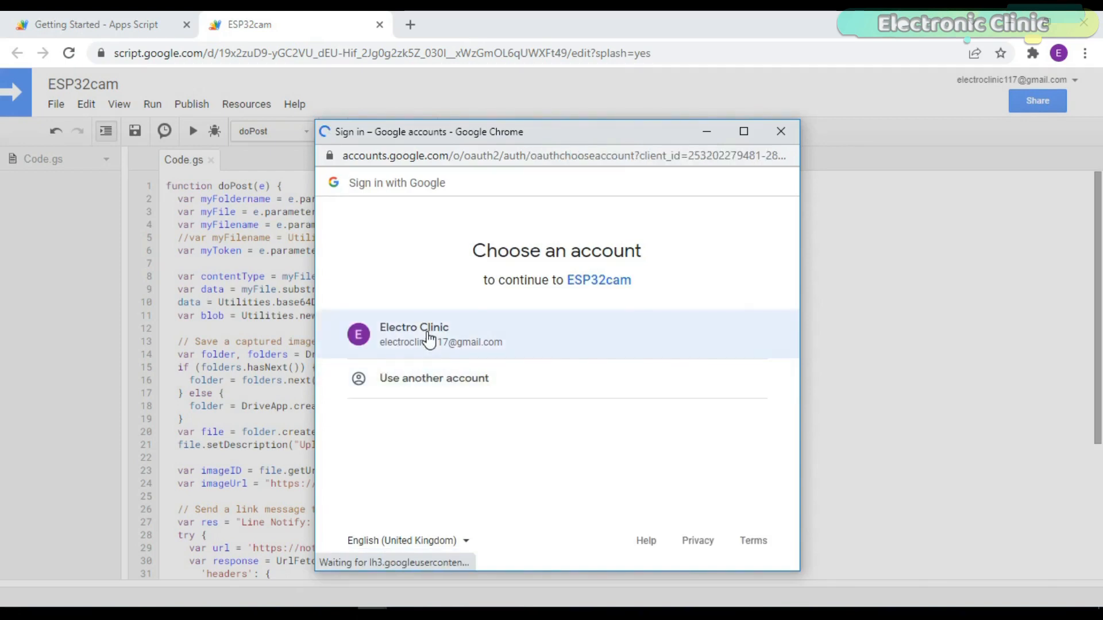
{"action": "left_click", "coordinate": [441, 334]}
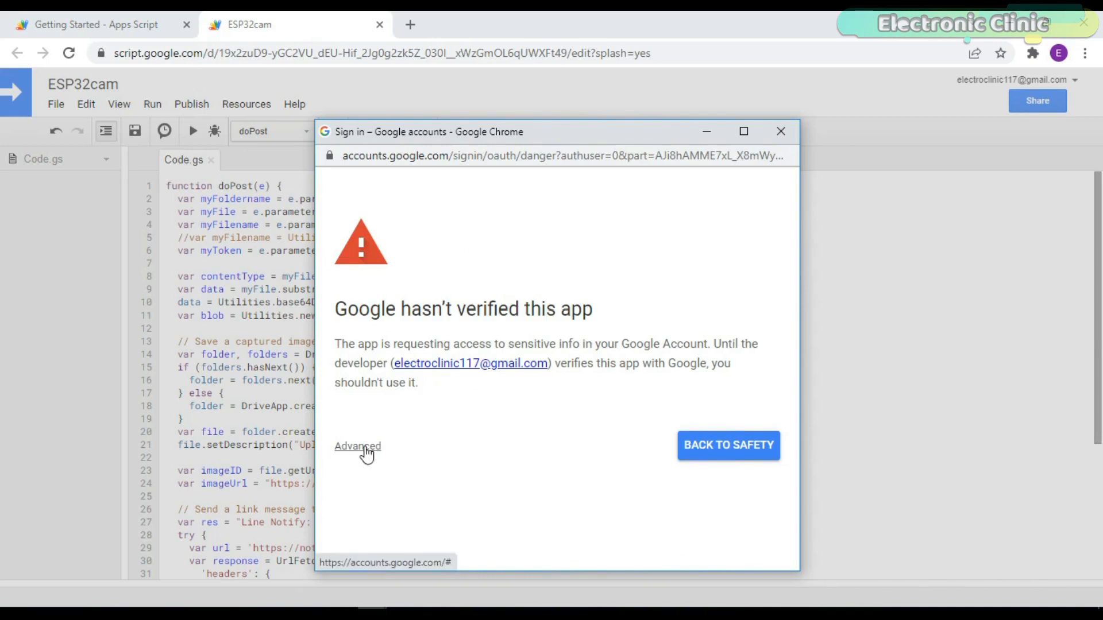
{"action": "left_click", "coordinate": [357, 446]}
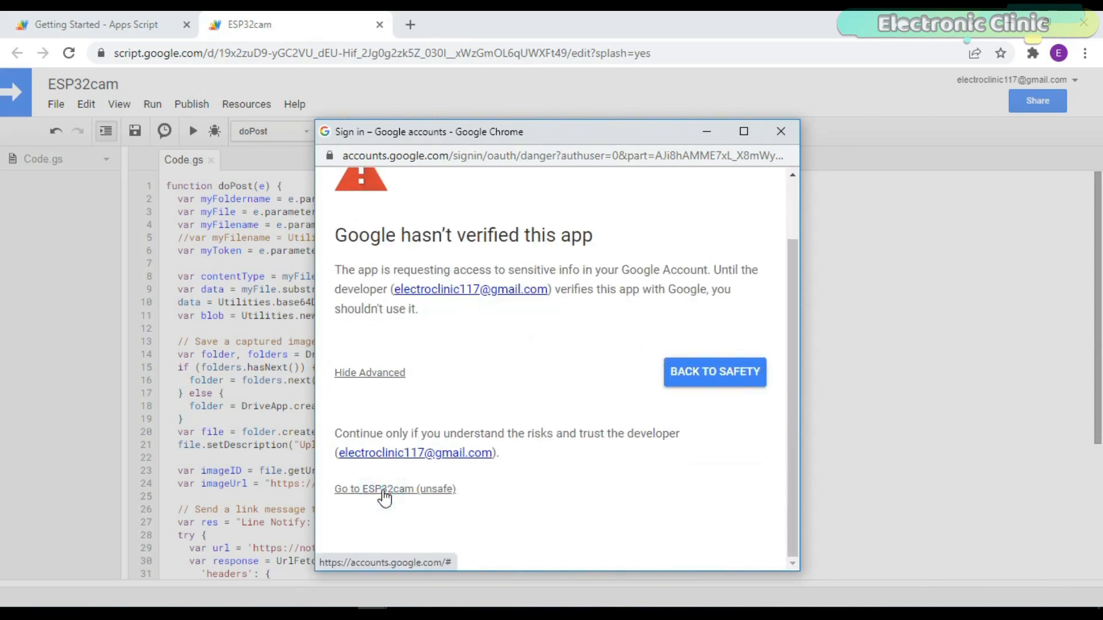
{"action": "left_click", "coordinate": [394, 489]}
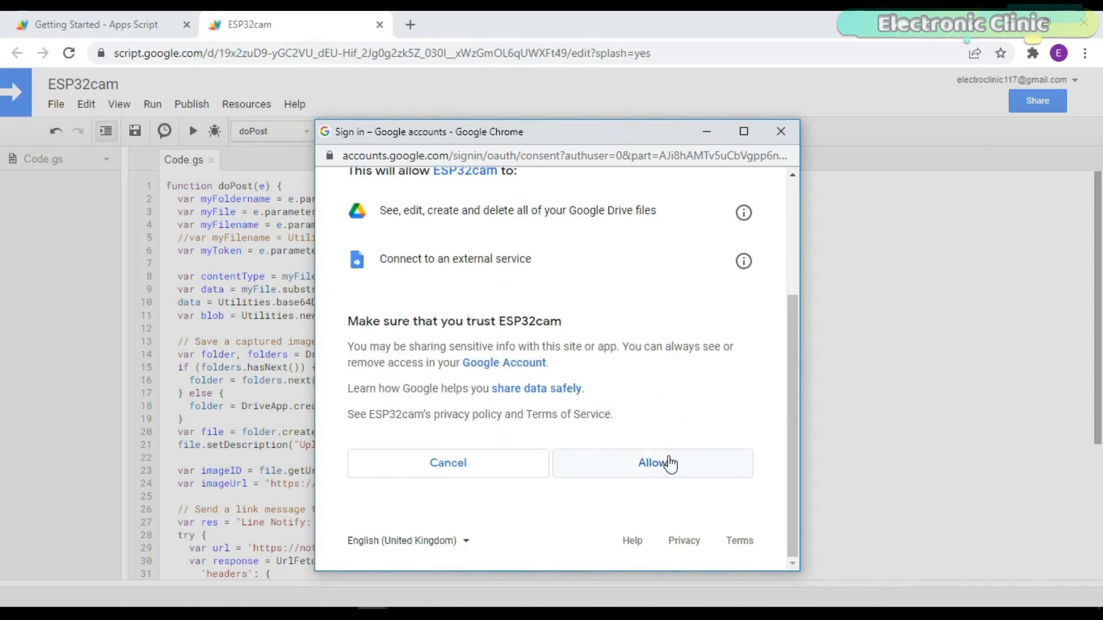
{"action": "left_click", "coordinate": [651, 463]}
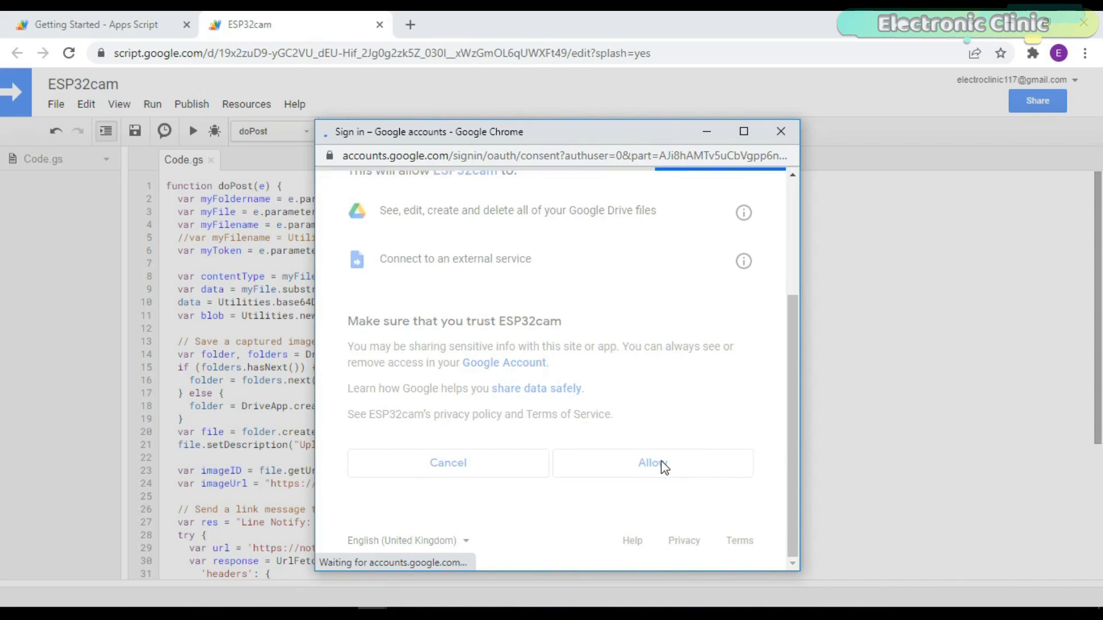
{"action": "left_click", "coordinate": [648, 463]}
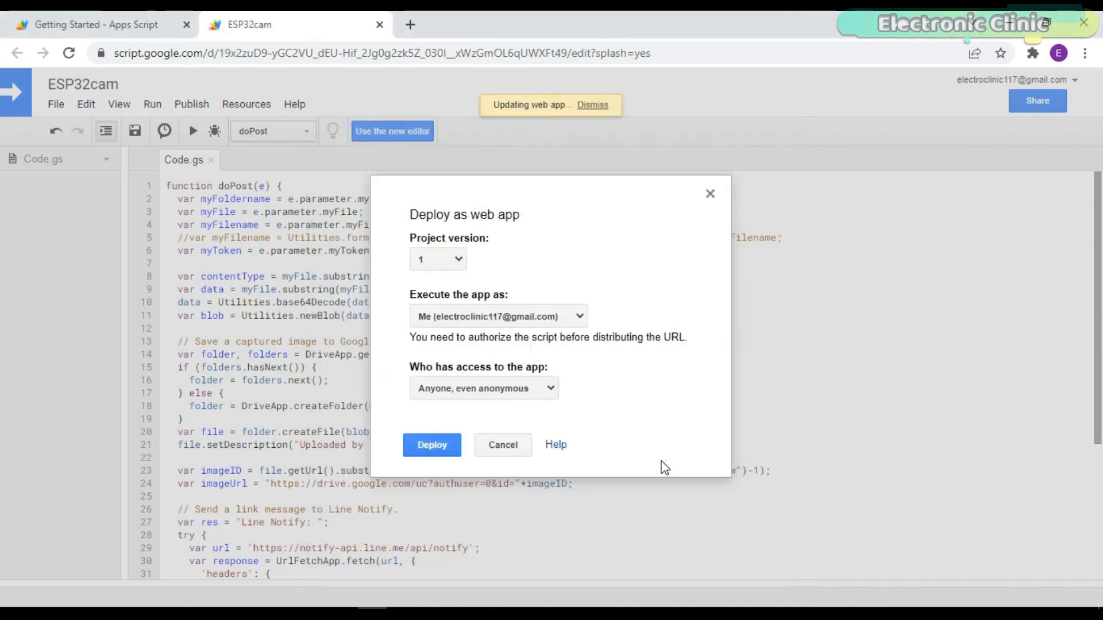
- Finish deploying the authorized web app and move to the Arduino sketch
{"action": "left_click", "coordinate": [431, 445]}
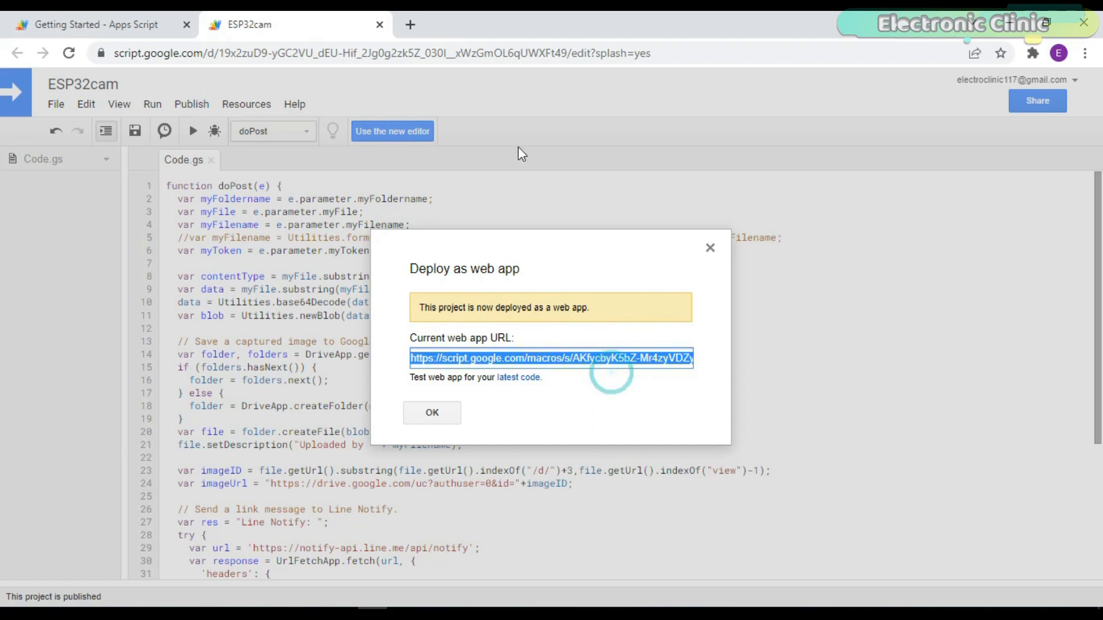
{"action": "left_click", "coordinate": [411, 25]}
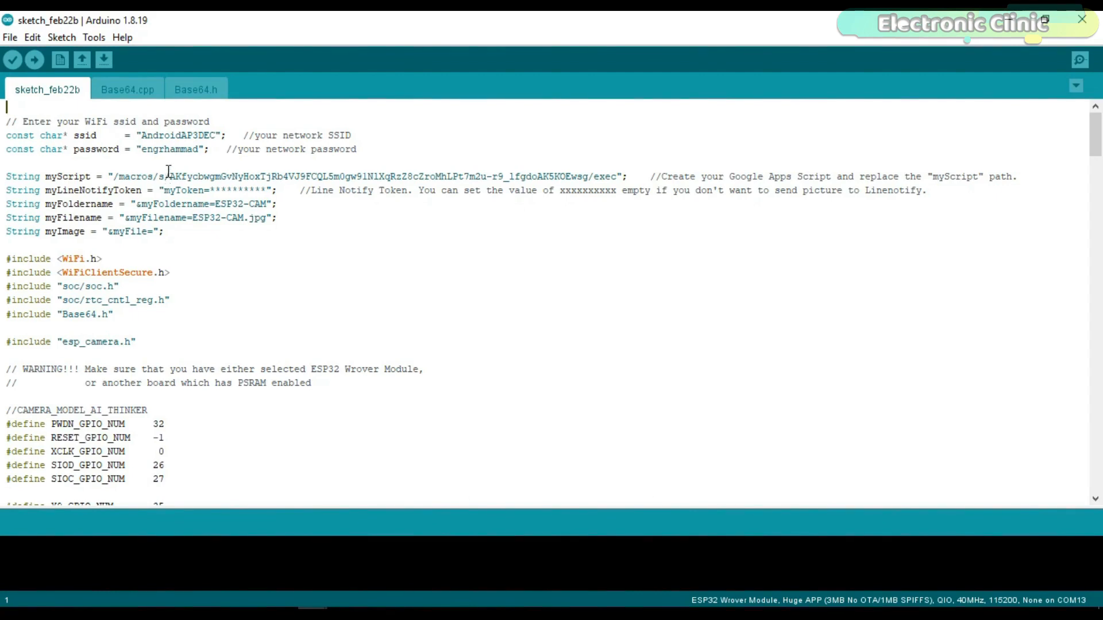
{"action": "left_click_drag", "start_coordinate": [169, 177], "coordinate": [500, 177]}
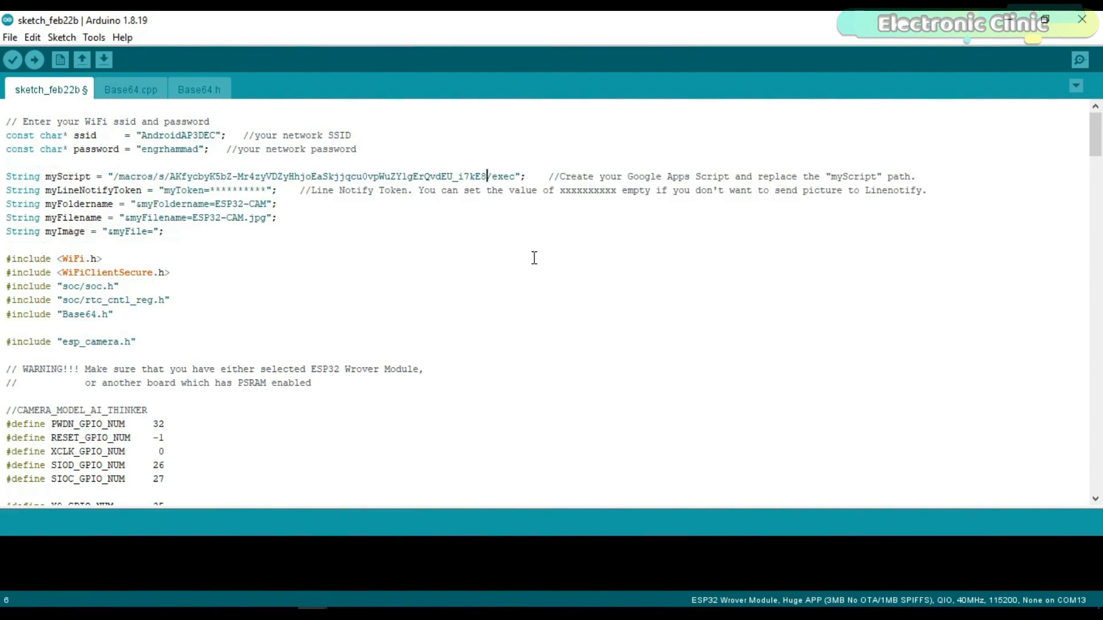
{"action": "scroll", "scroll_direction": "down", "scroll_amount": 3}
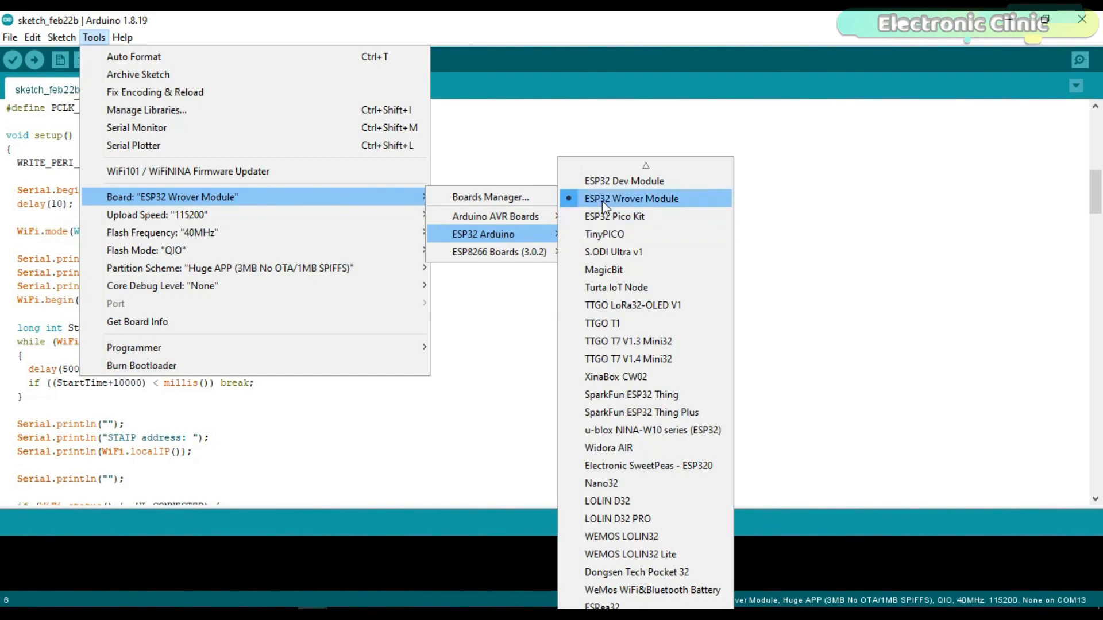
{"action": "mouse_move", "coordinate": [162, 232]}
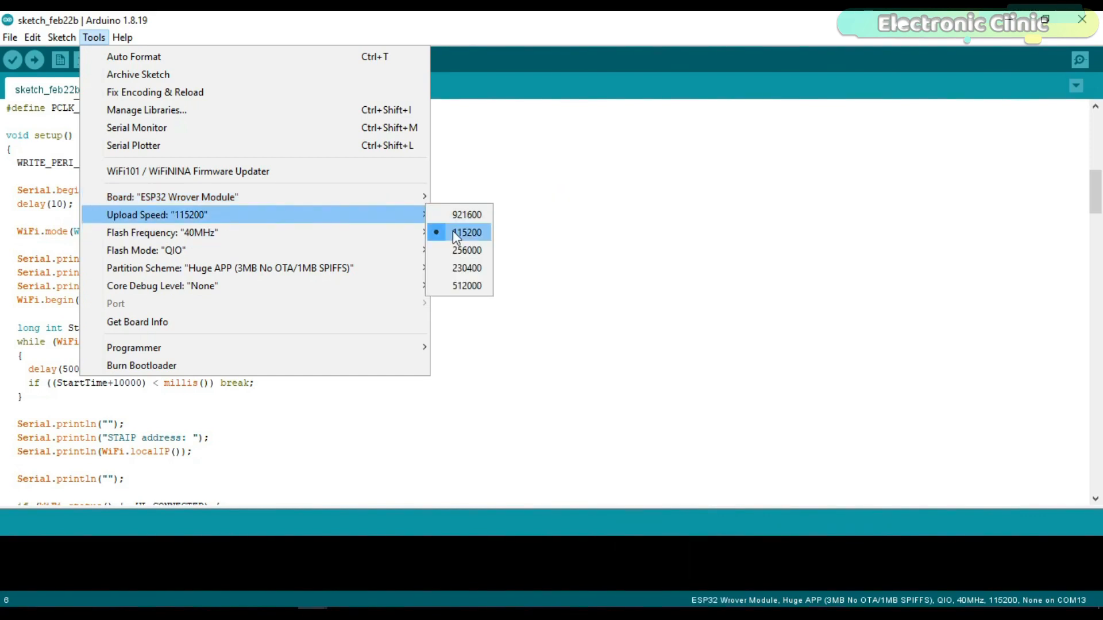
{"action": "mouse_move", "coordinate": [162, 232]}
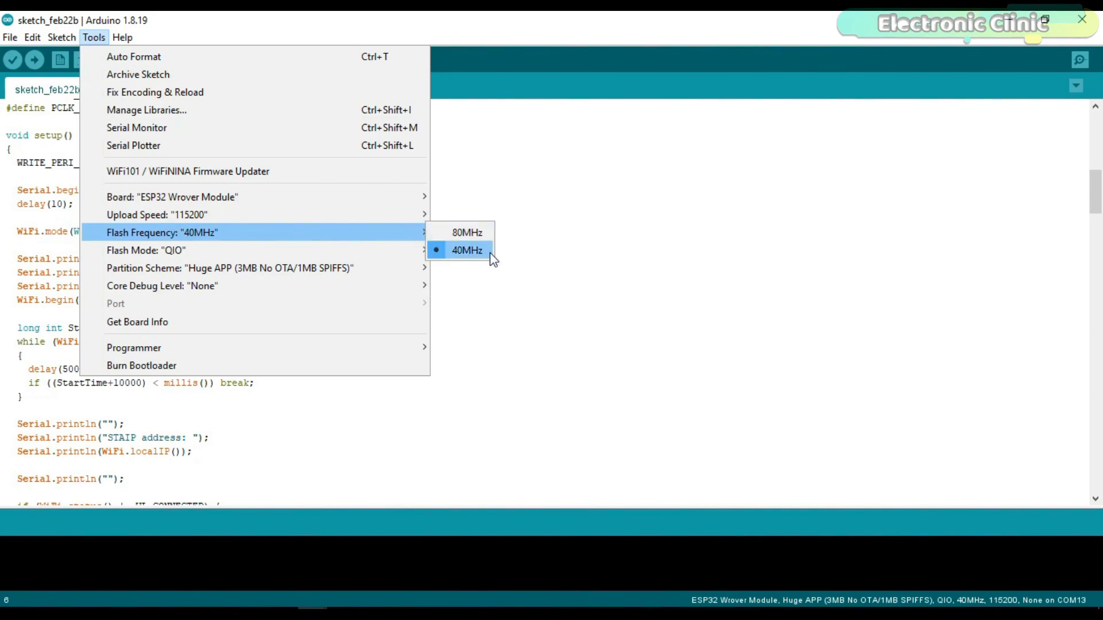
{"action": "mouse_move", "coordinate": [146, 249]}
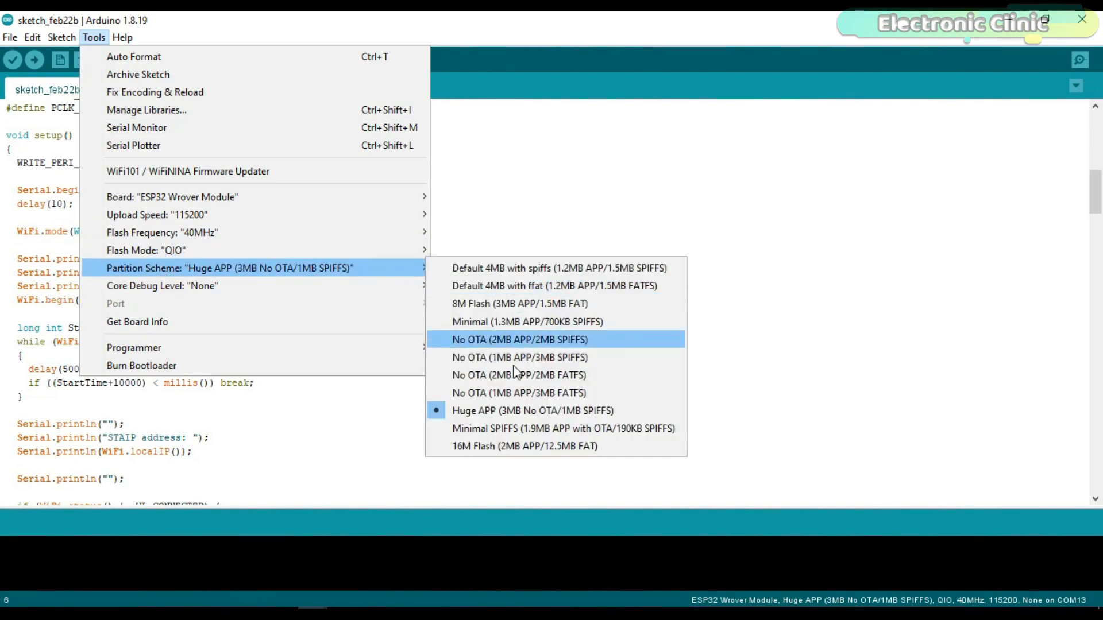
{"action": "mouse_move", "coordinate": [597, 411]}
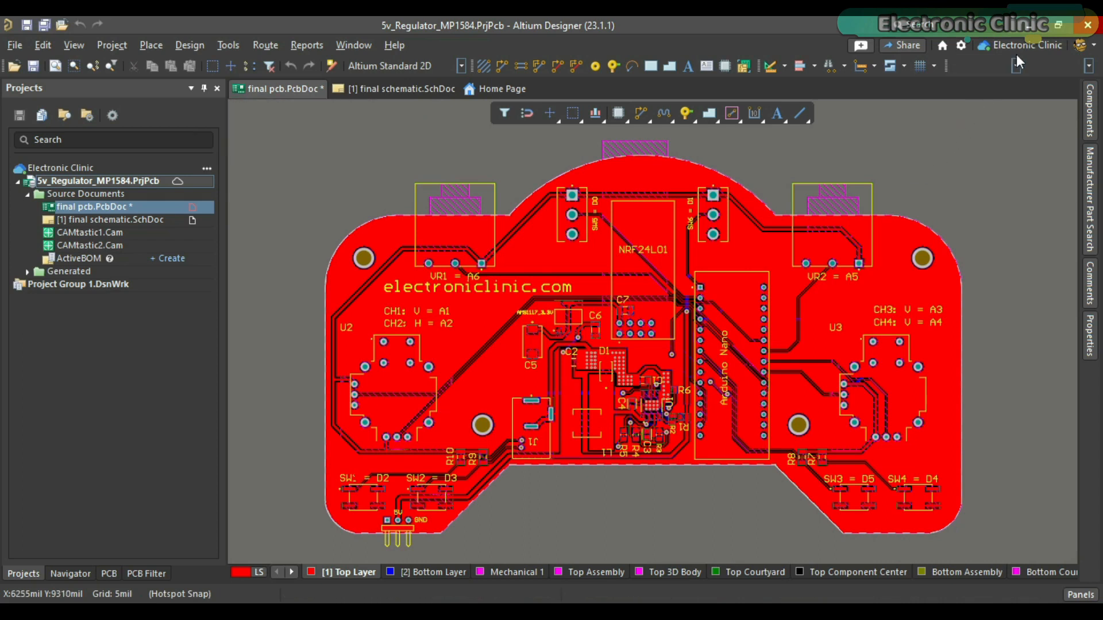
{"action": "mouse_move", "coordinate": [1027, 45]}
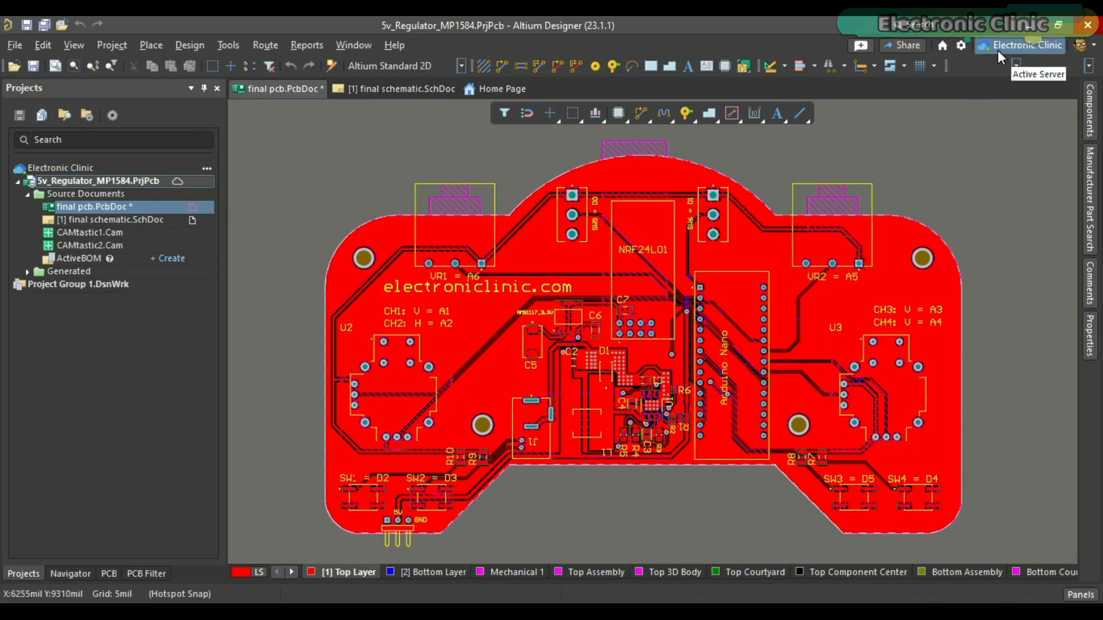
{"action": "mouse_move", "coordinate": [670, 258]}
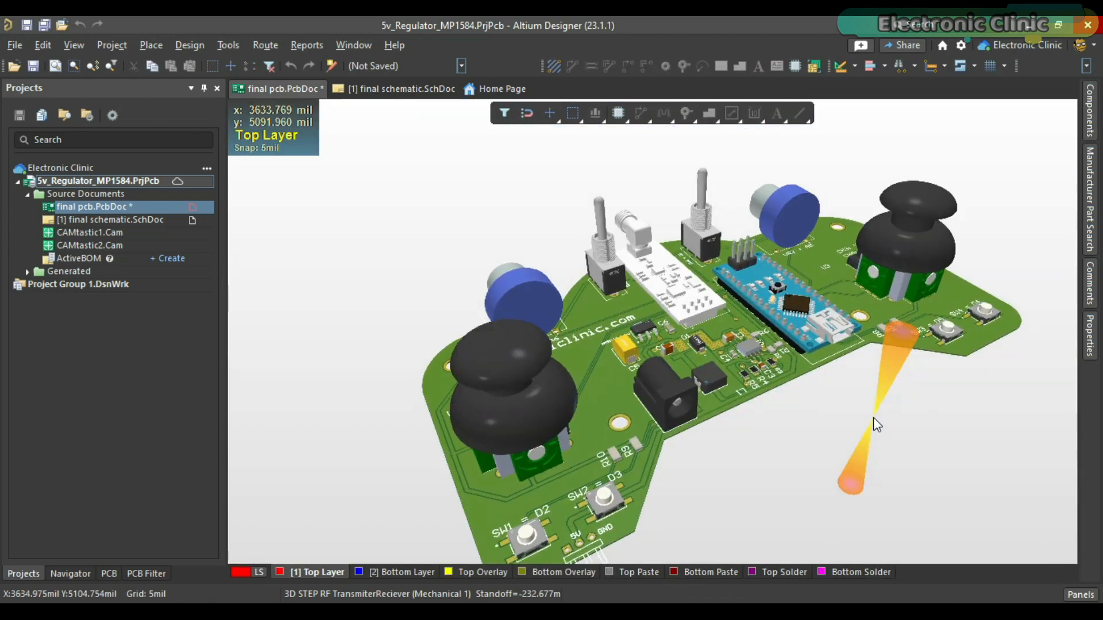
{"action": "left_click_drag", "start_coordinate": [875, 424], "coordinate": [711, 345]}
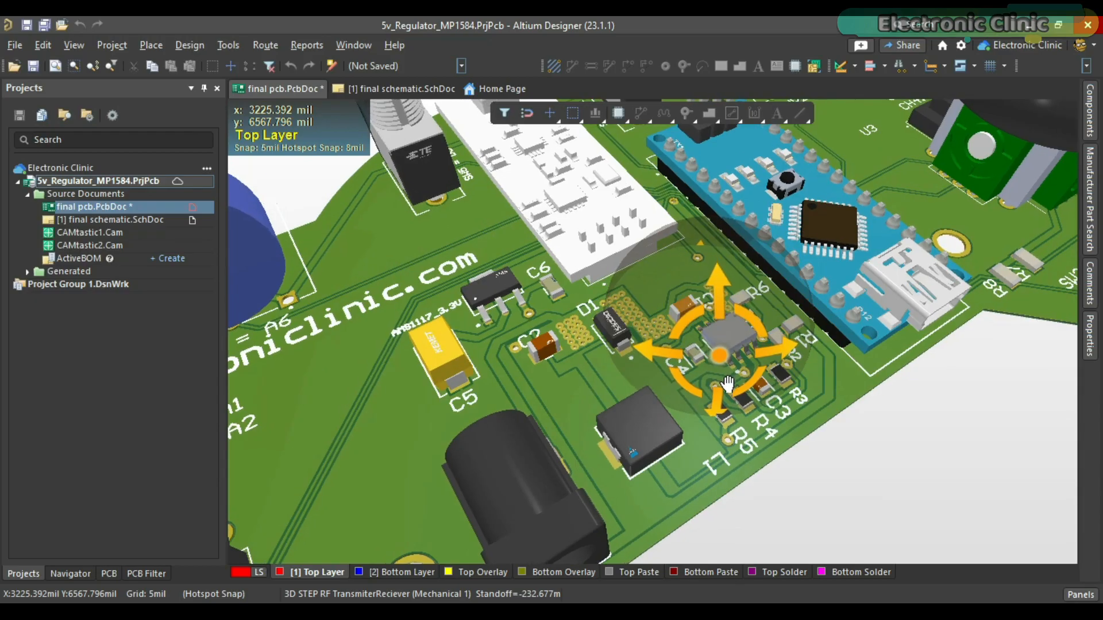
{"action": "key", "text": "2"}
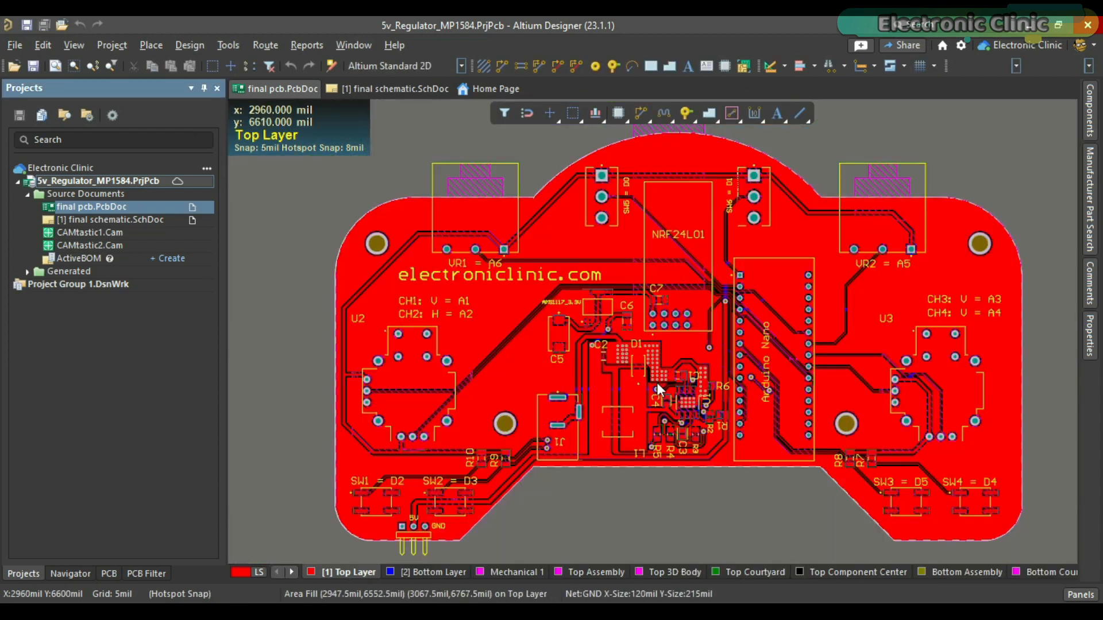
{"action": "mouse_move", "coordinate": [224, 239]}
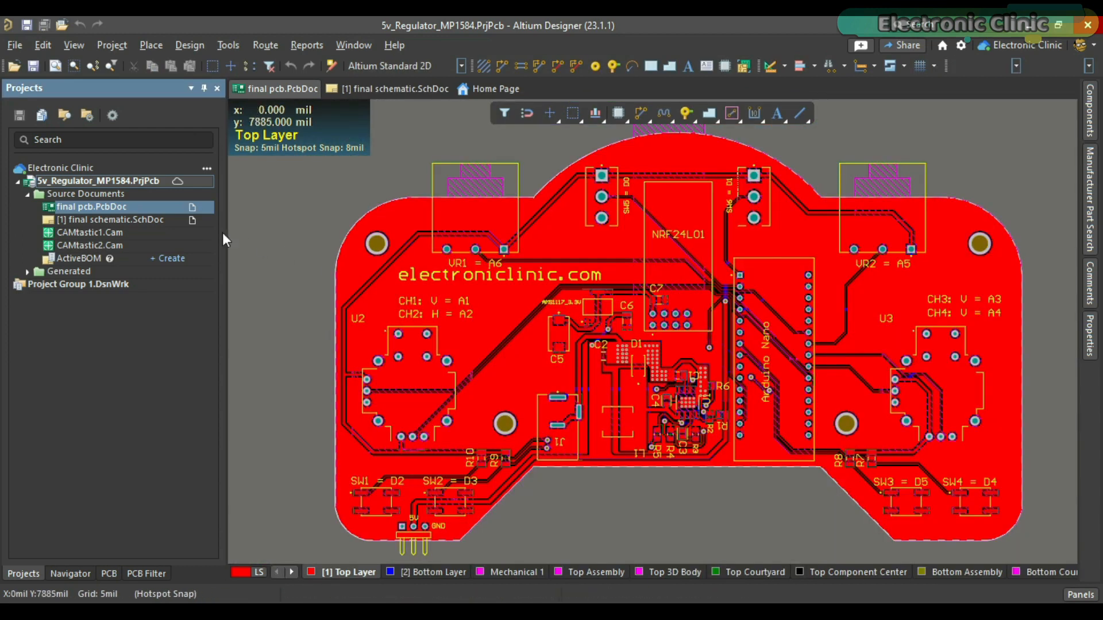
- Share the 5v regulator project with stu_eng as Can Edit with the note 'take a look...'
{"action": "right_click", "coordinate": [99, 181]}
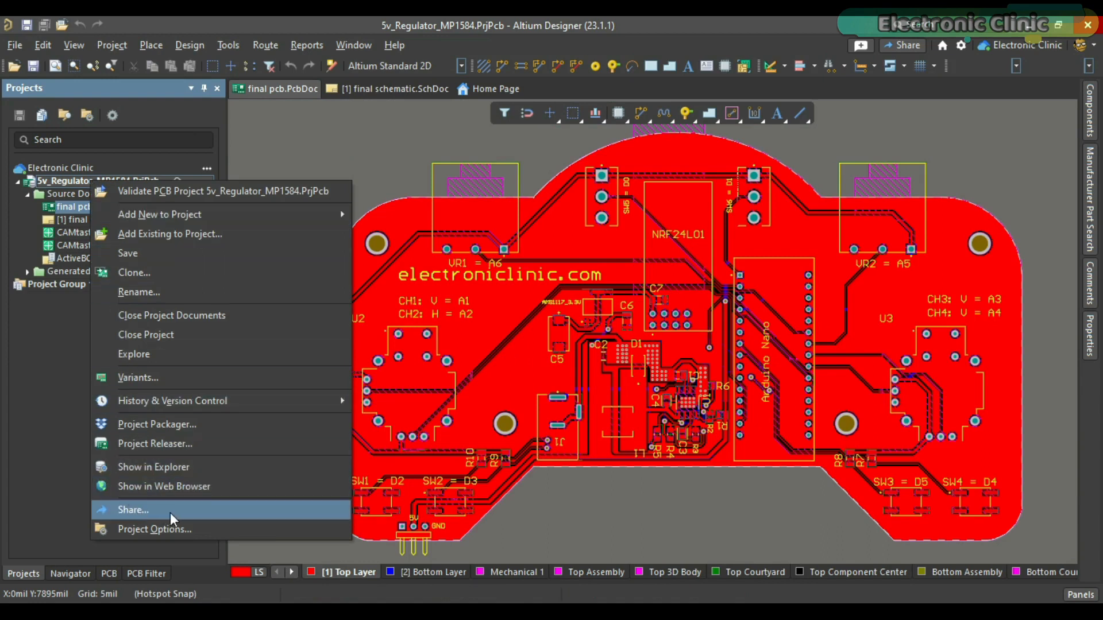
{"action": "left_click", "coordinate": [133, 510]}
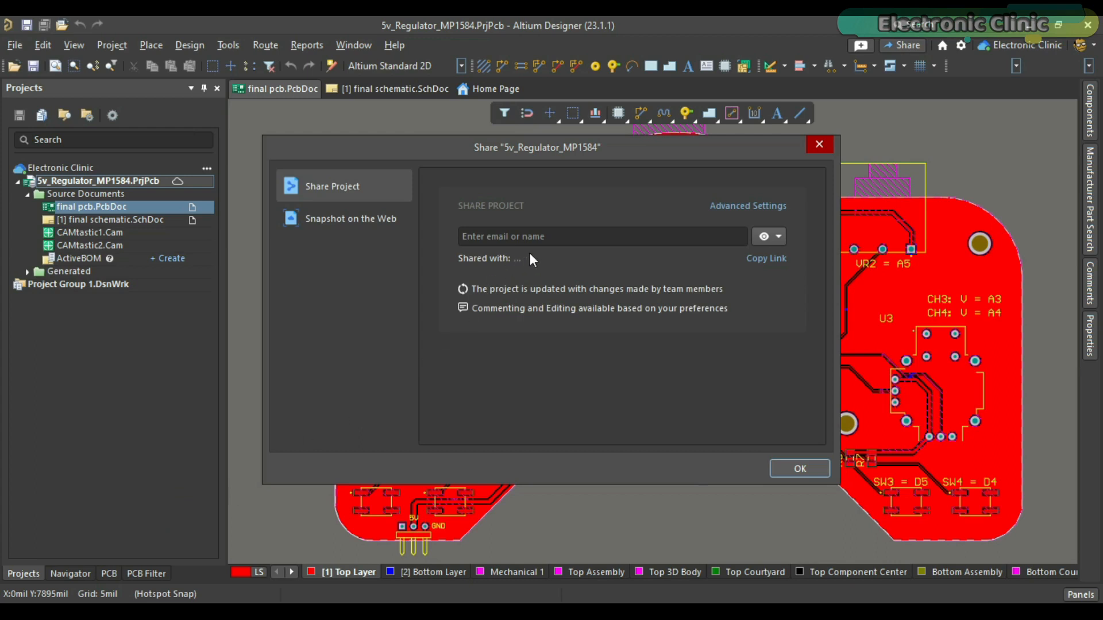
{"action": "type", "text": "stu_eng"}
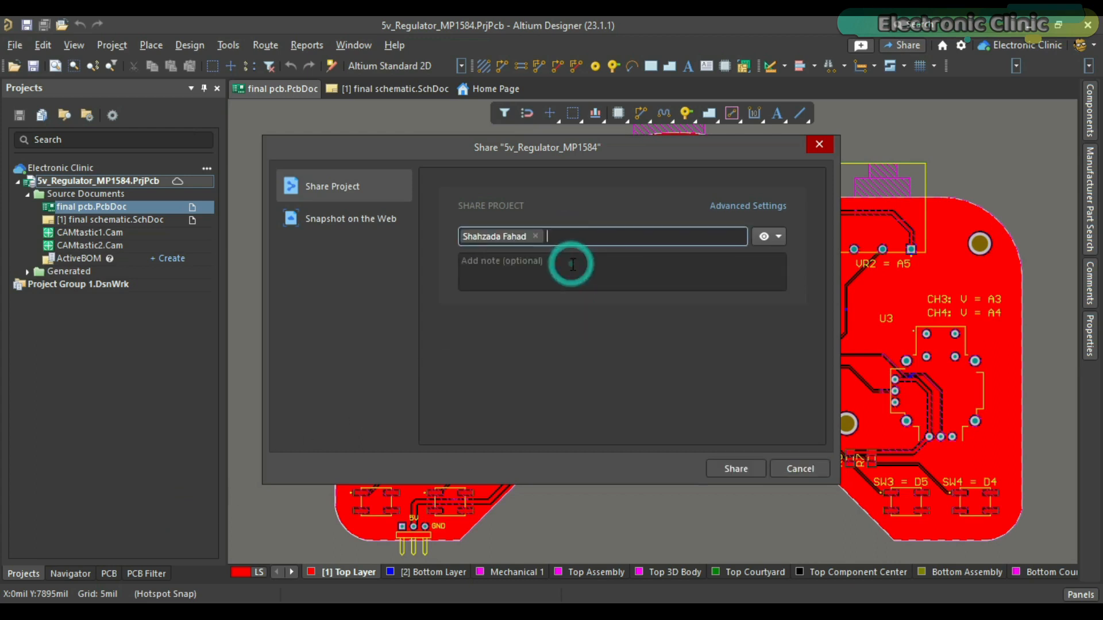
{"action": "mouse_move", "coordinate": [777, 242]}
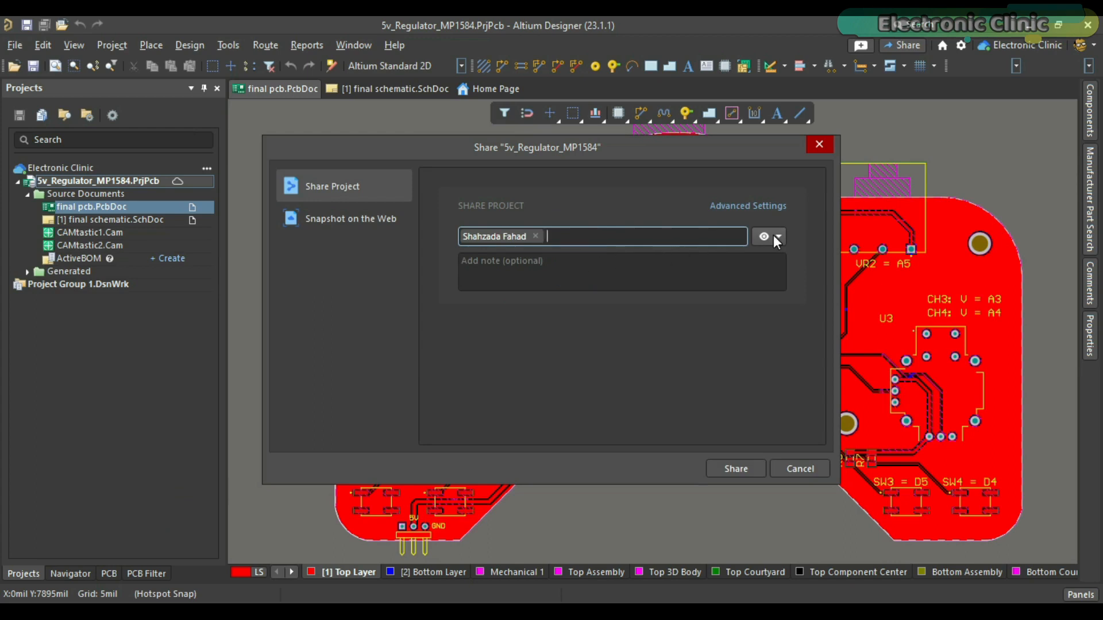
{"action": "left_click", "coordinate": [778, 237]}
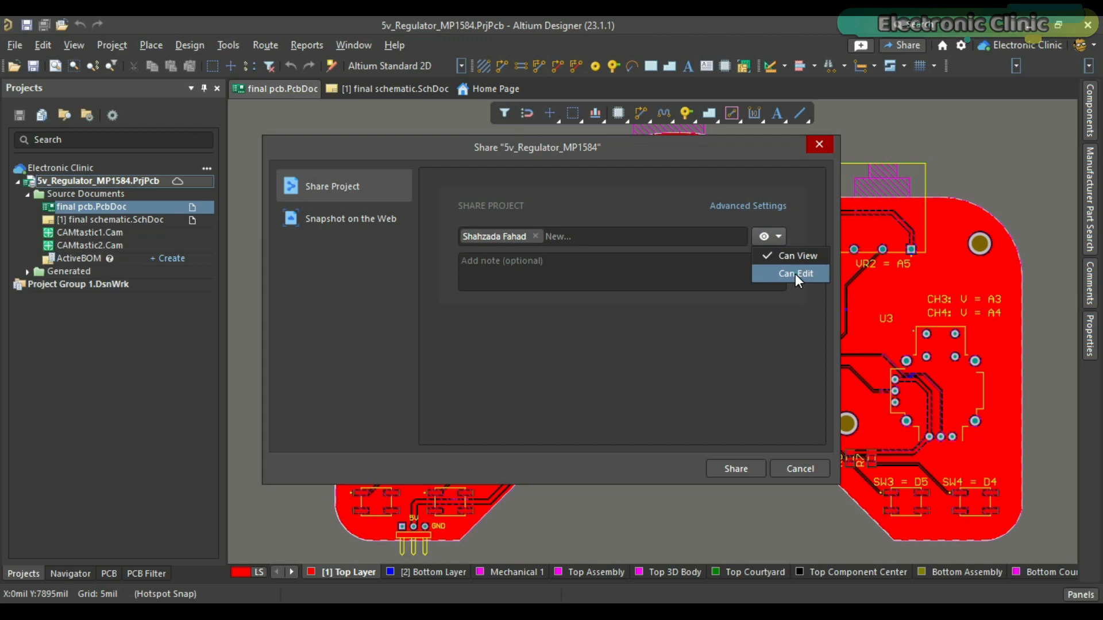
{"action": "type", "text": "take"}
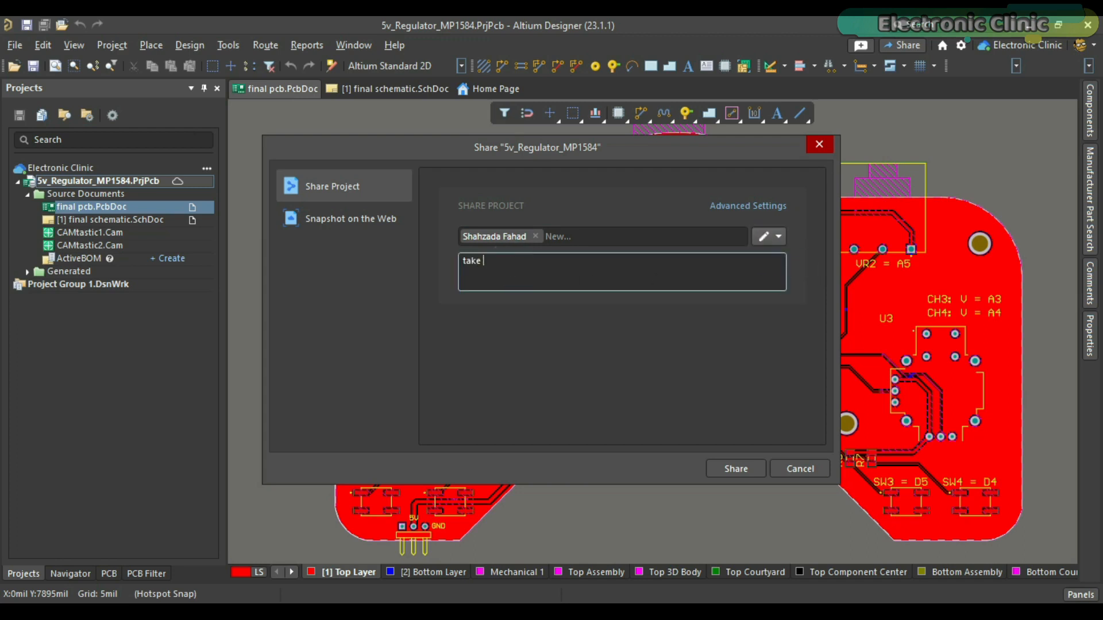
{"action": "type", "text": "a look..."}
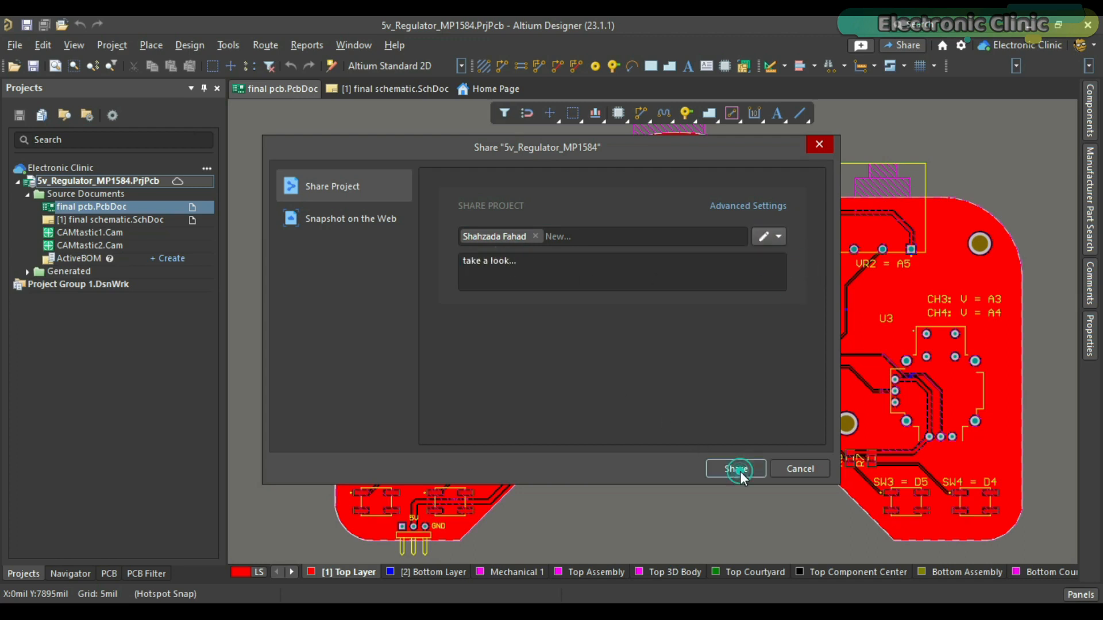
{"action": "left_click", "coordinate": [734, 469]}
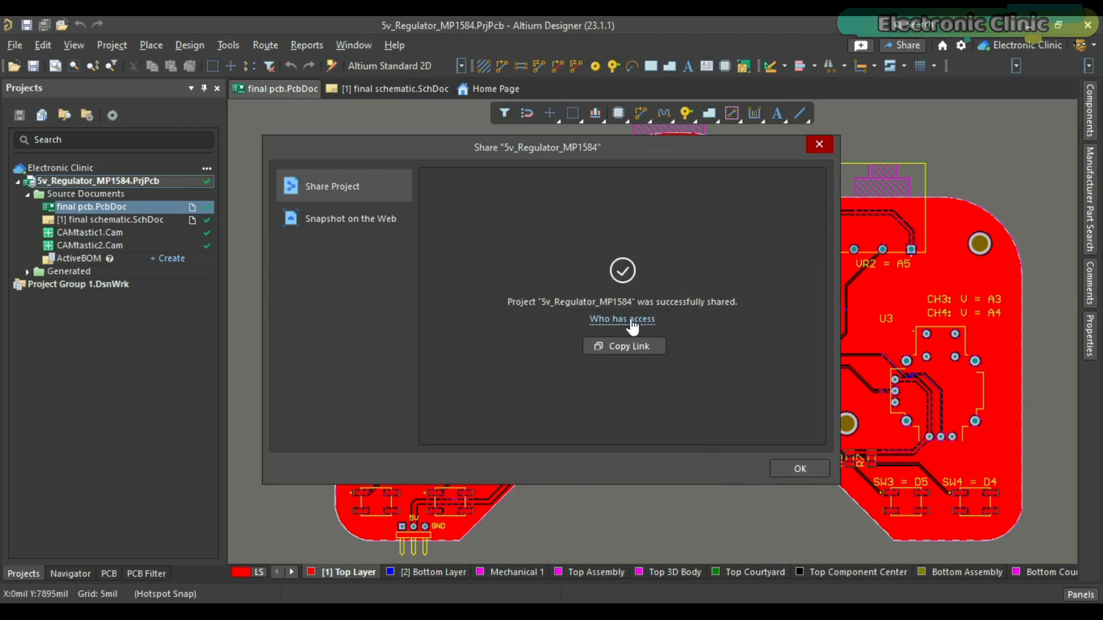
- Give workspace members Can Edit access to the project and save the permissions
{"action": "left_click", "coordinate": [622, 318]}
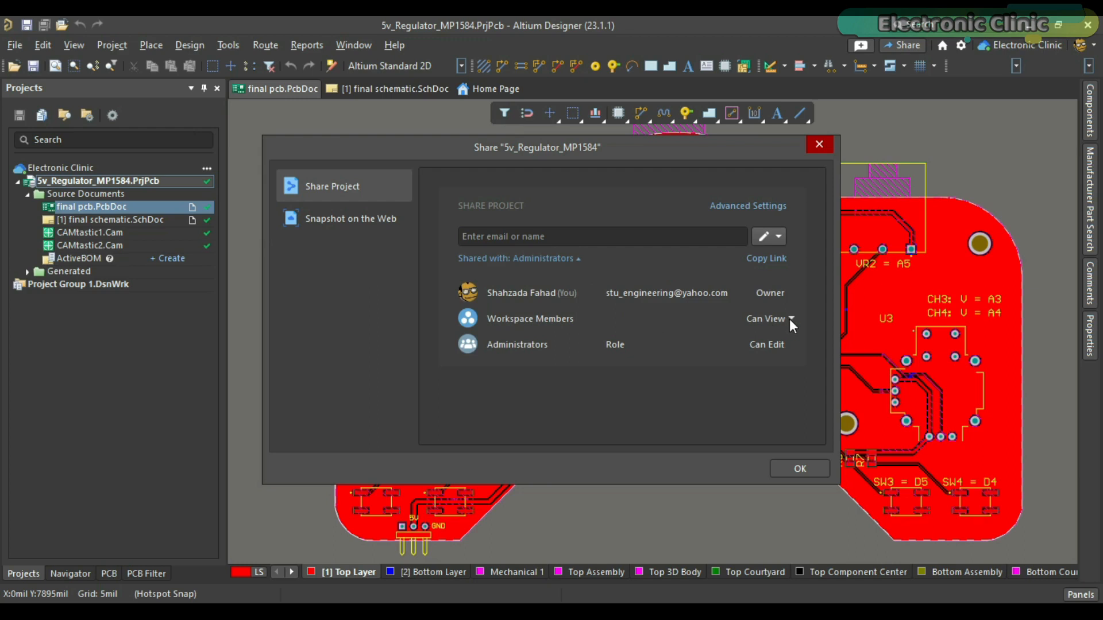
{"action": "left_click", "coordinate": [769, 318]}
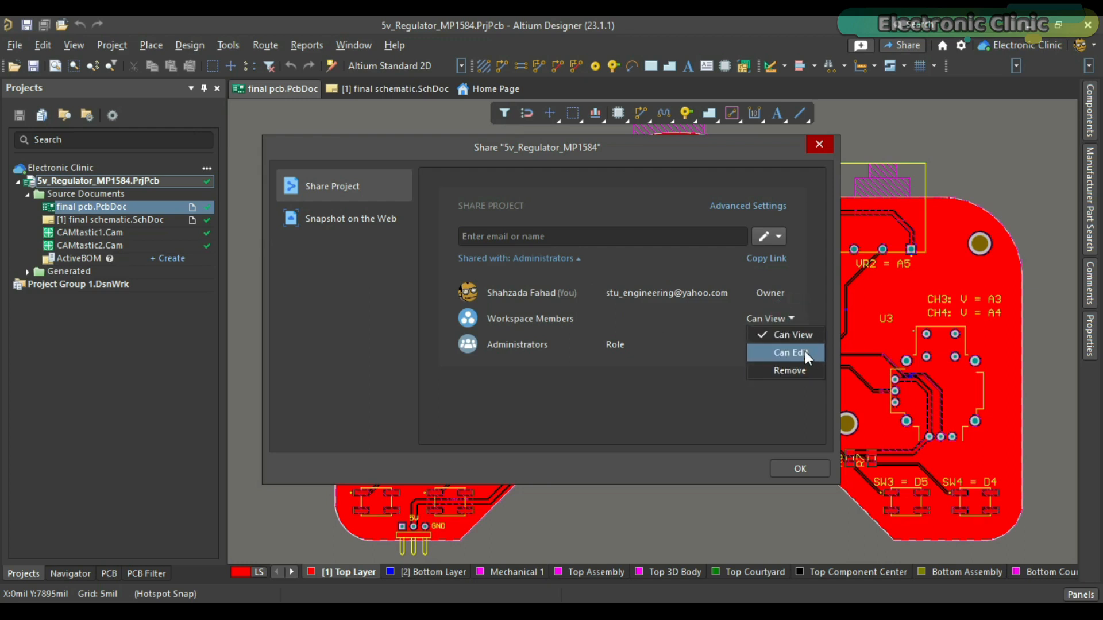
{"action": "left_click", "coordinate": [790, 353]}
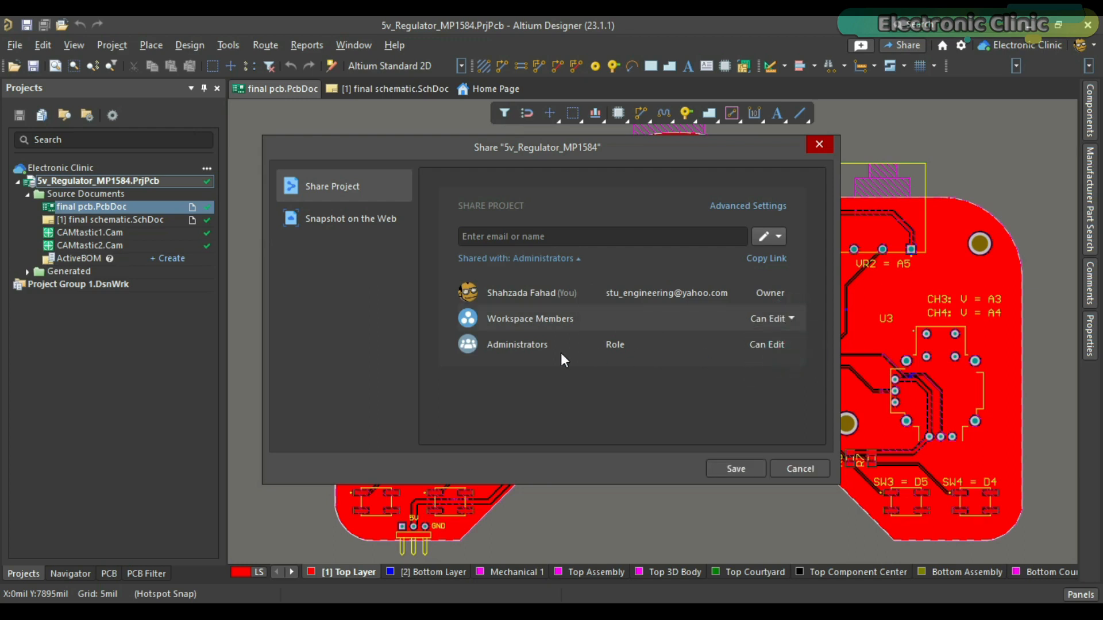
{"action": "left_click", "coordinate": [734, 468]}
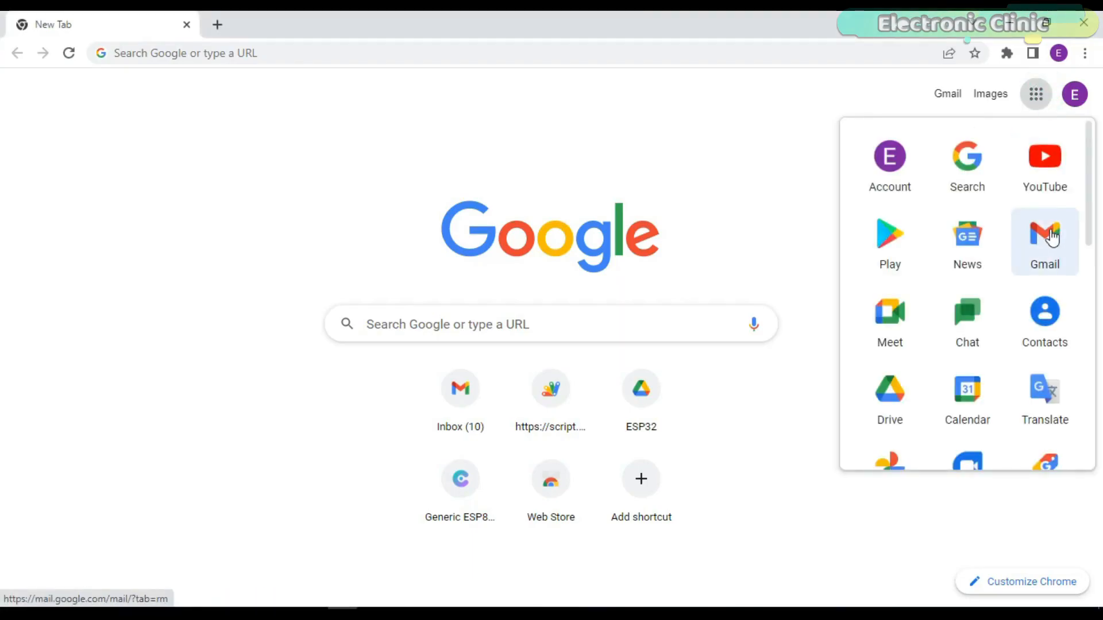
- Start a blank Google Sheet and rename it MLX and Ultrasonic sensor monitoring
{"action": "scroll", "scroll_direction": "down", "scroll_amount": 3}
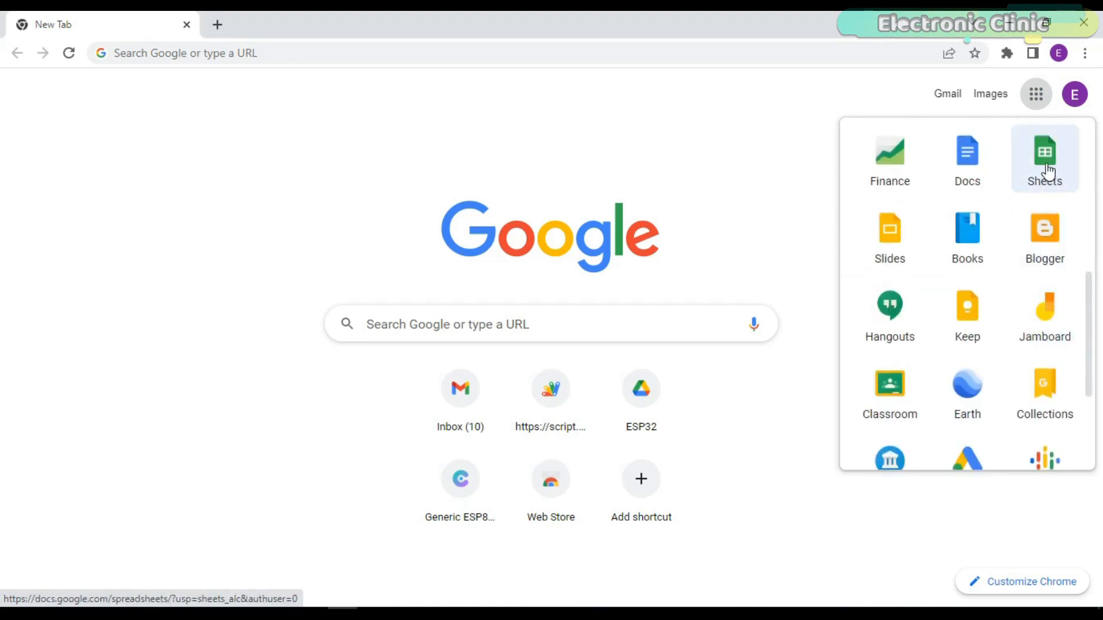
{"action": "left_click", "coordinate": [1045, 157]}
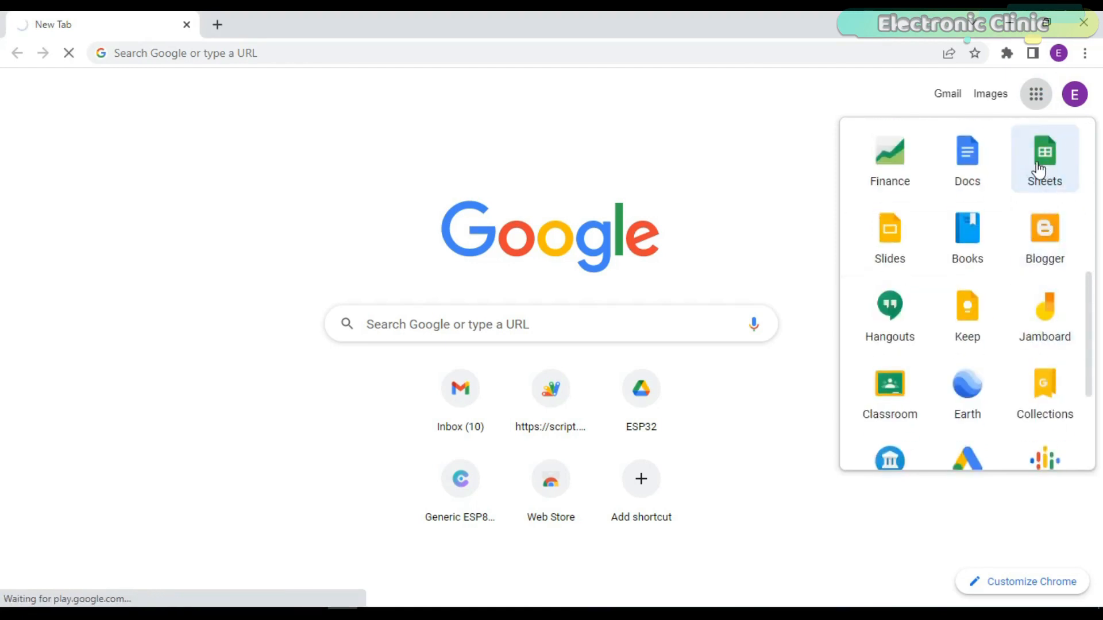
{"action": "left_click", "coordinate": [1044, 155]}
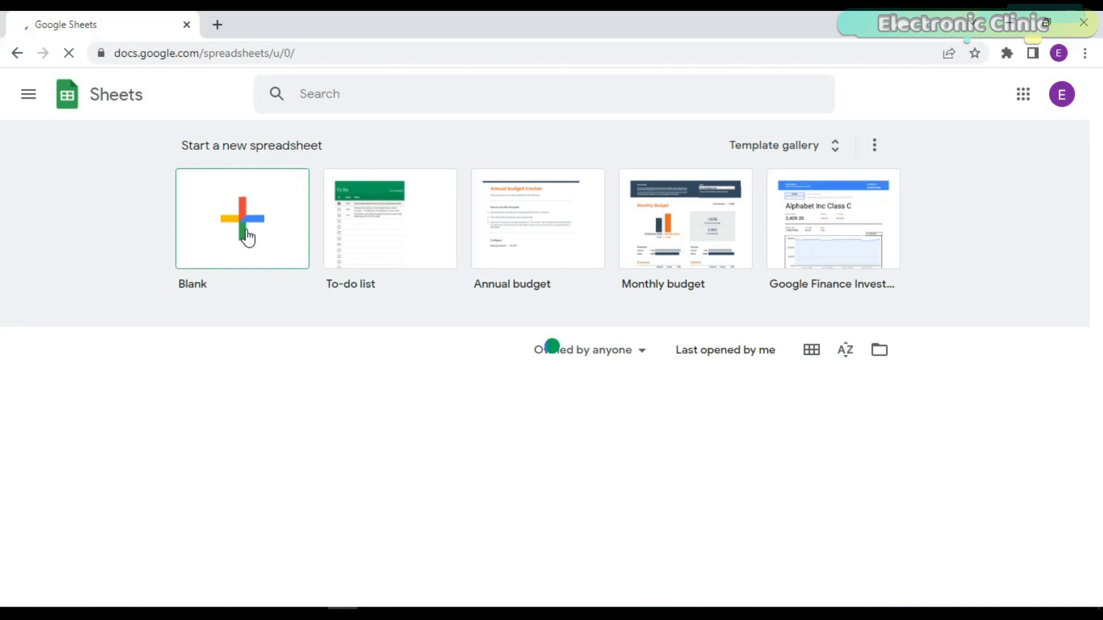
{"action": "left_click", "coordinate": [242, 218]}
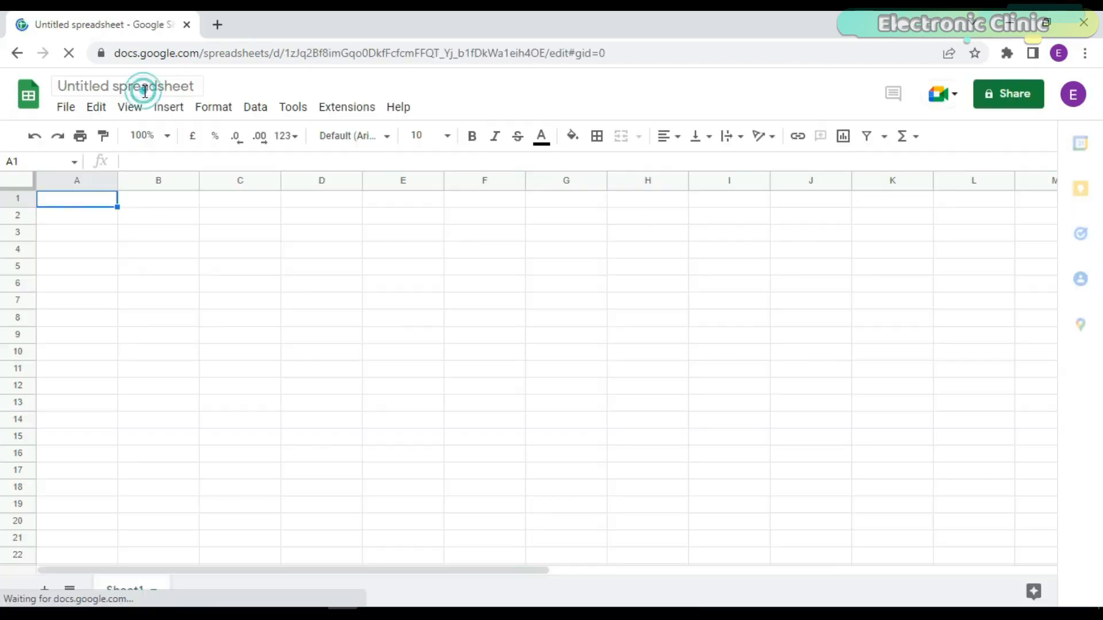
{"action": "double_click", "coordinate": [163, 86]}
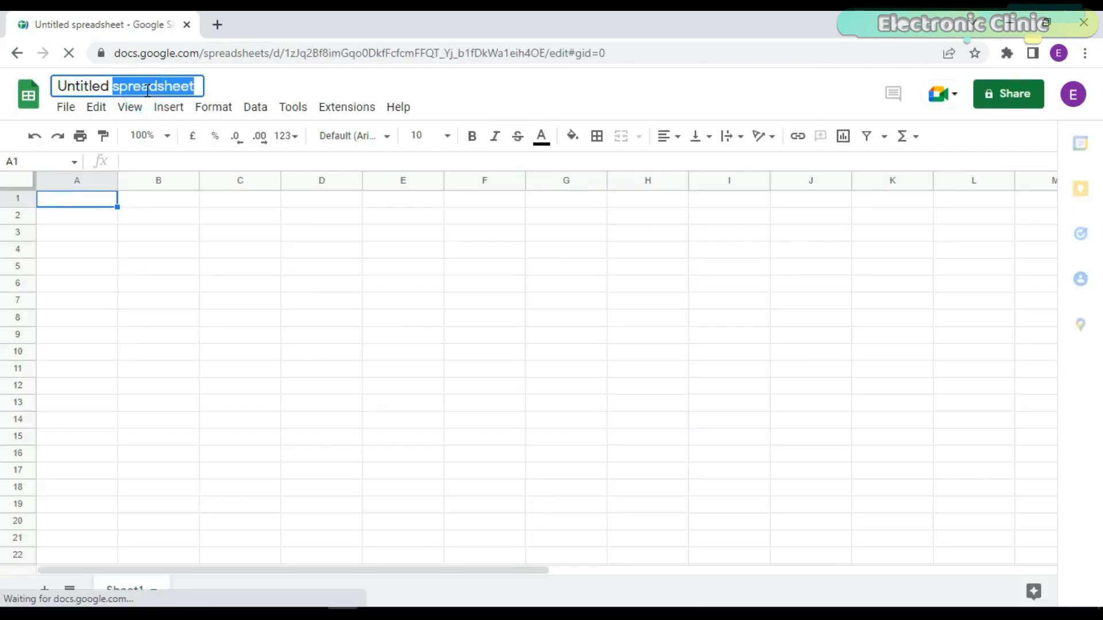
{"action": "type", "text": "MLX and Ultrasonic"}
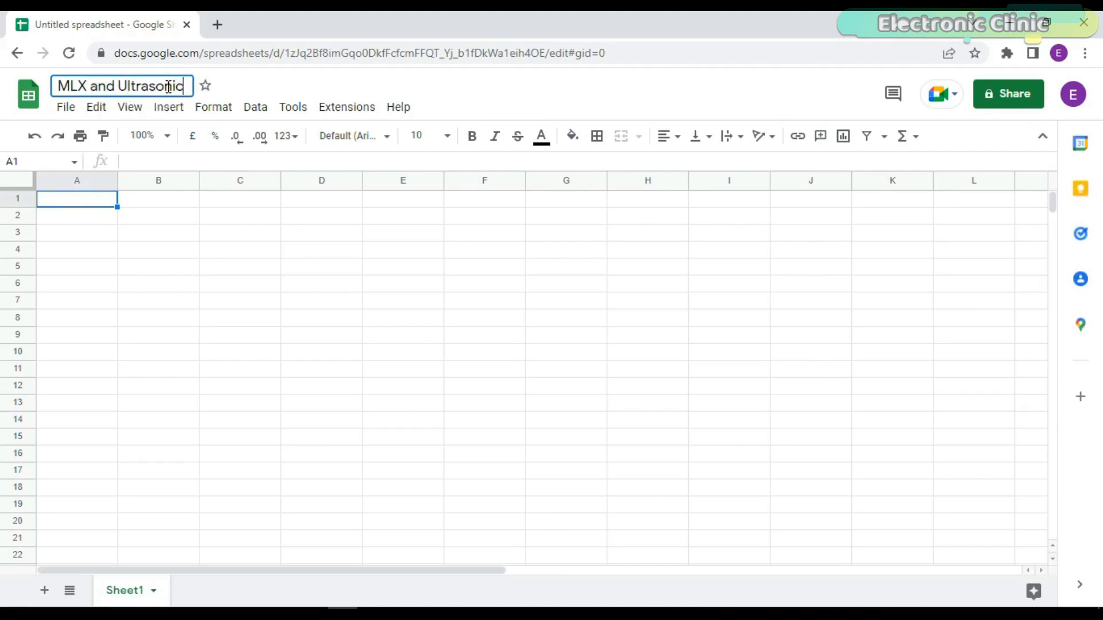
{"action": "type", "text": "sensor monitor"}
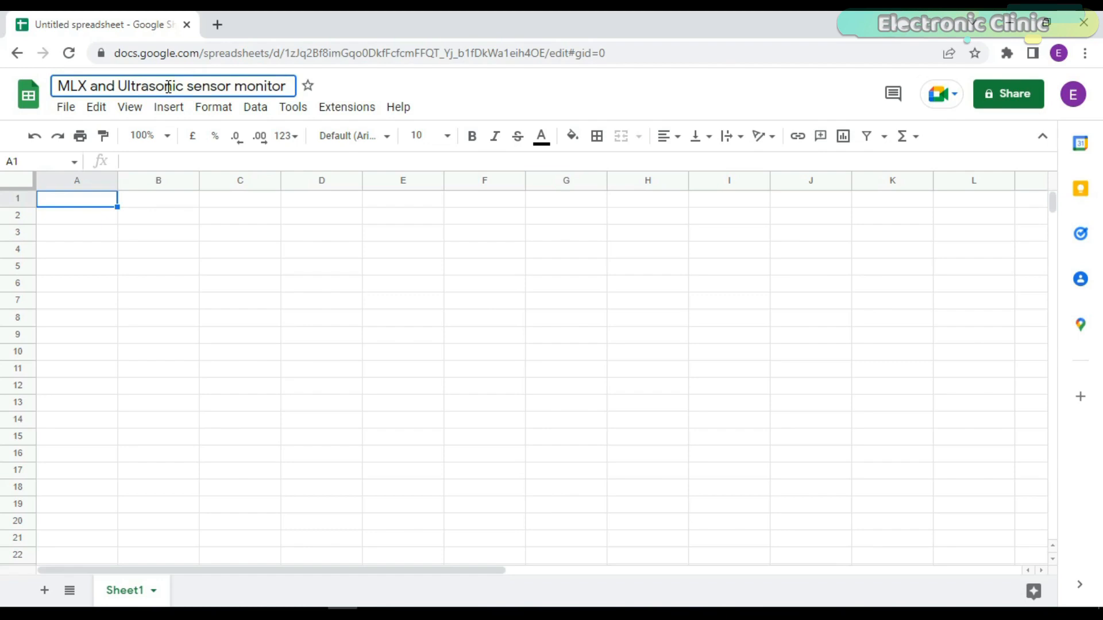
- Enter the Date, Time, Temperature and Distance (cm) headers in row 1
{"action": "type", "text": "Date"}
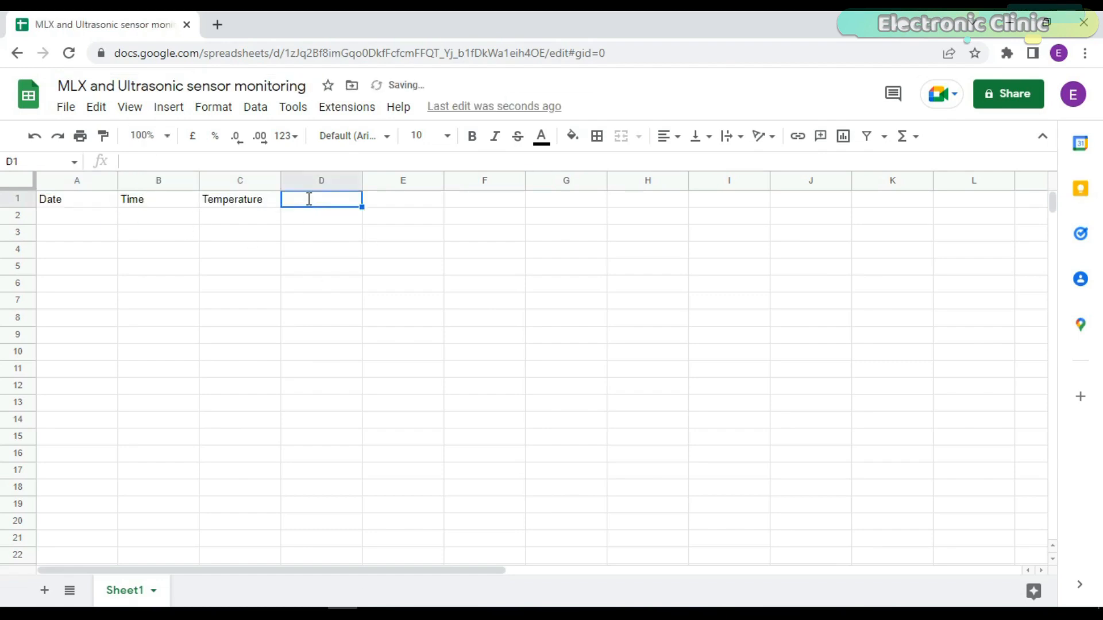
{"action": "type", "text": "Distance(c)"}
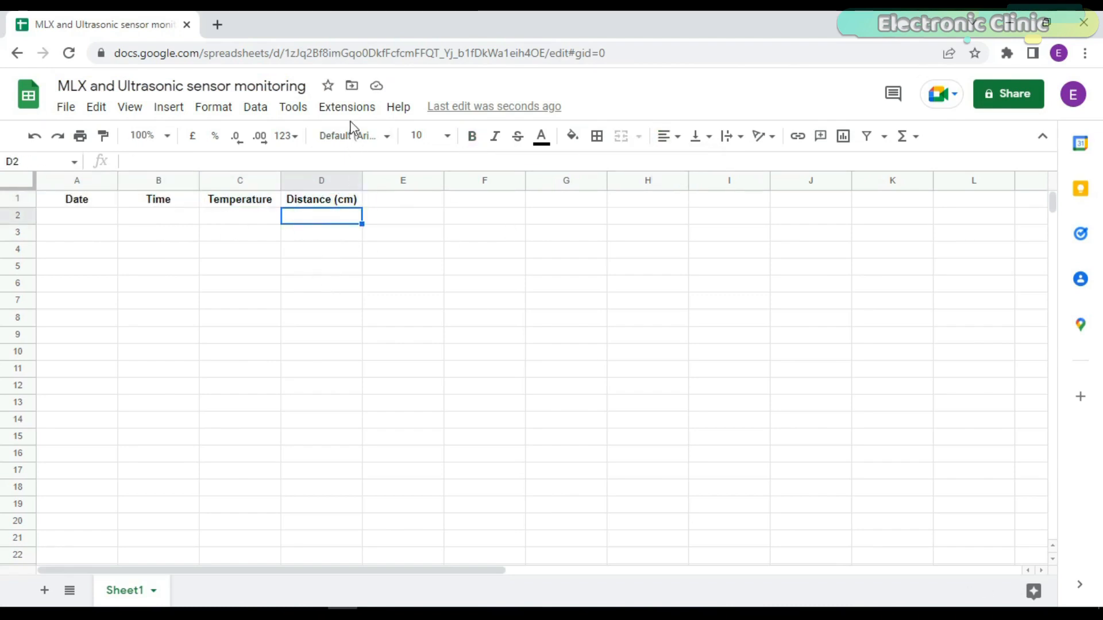
- Open Apps Script from Extensions and name the bound project MLX and Ultrasonic sensor monitoring
{"action": "left_click", "coordinate": [346, 106]}
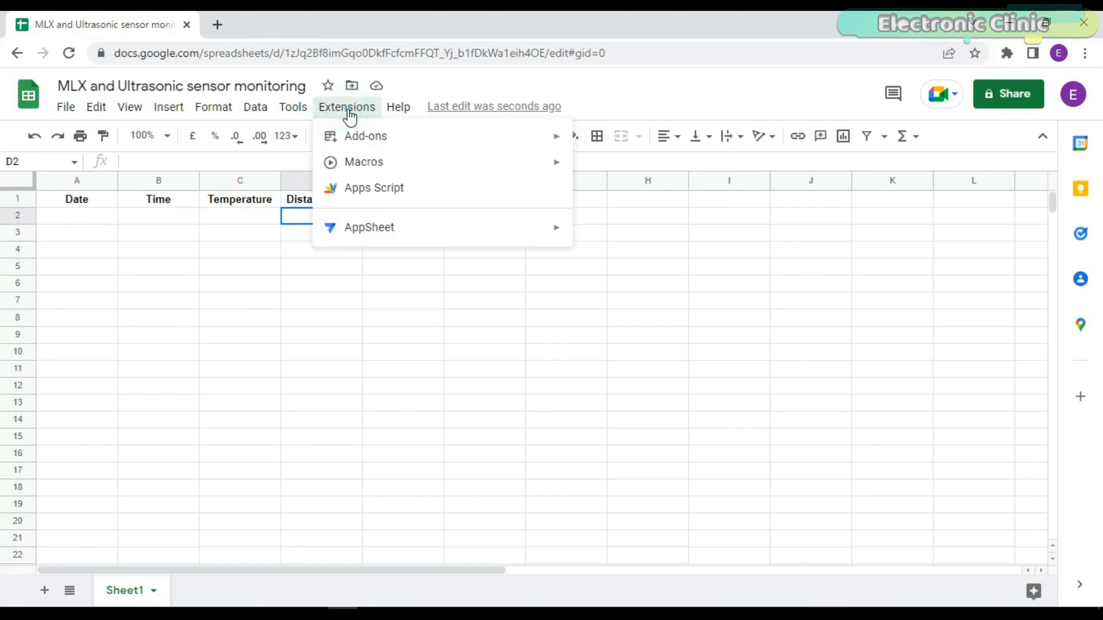
{"action": "mouse_move", "coordinate": [454, 193]}
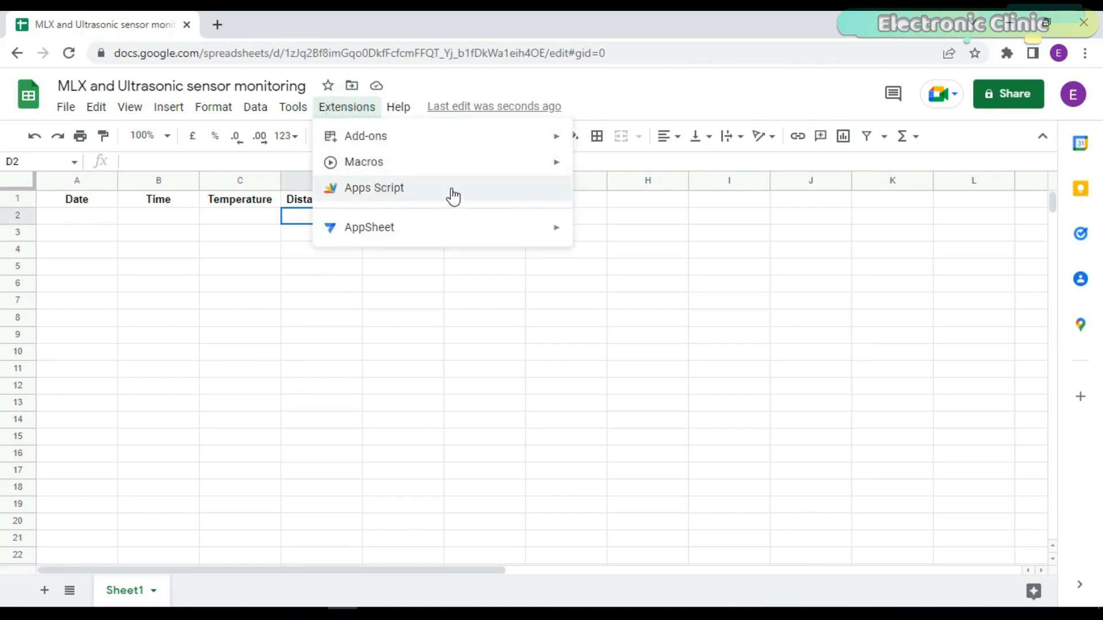
{"action": "left_click", "coordinate": [375, 187]}
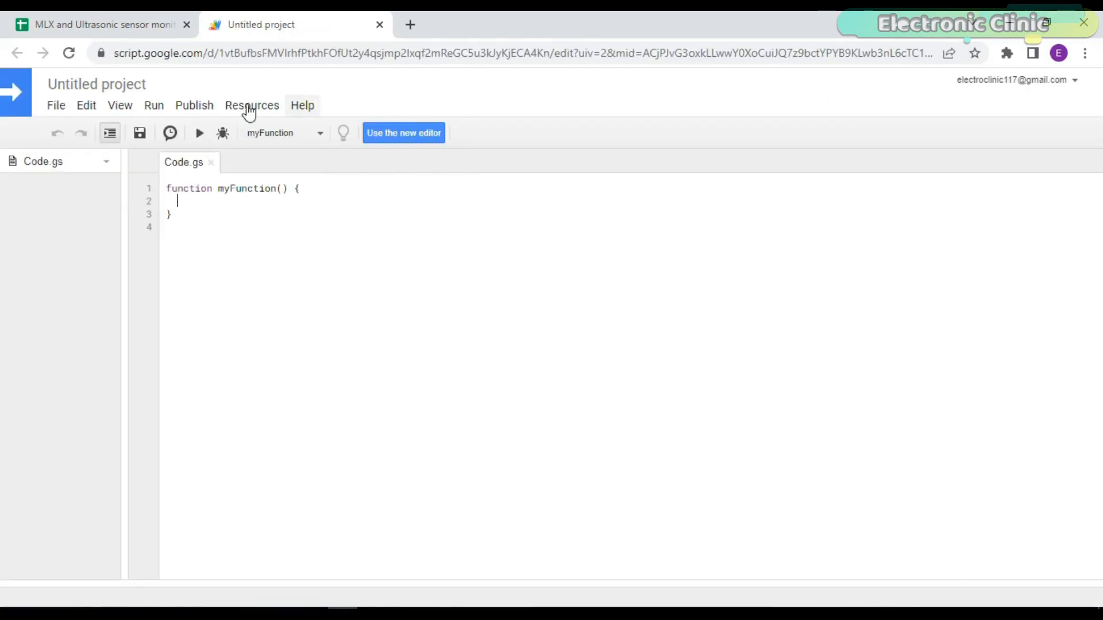
{"action": "left_click", "coordinate": [96, 84]}
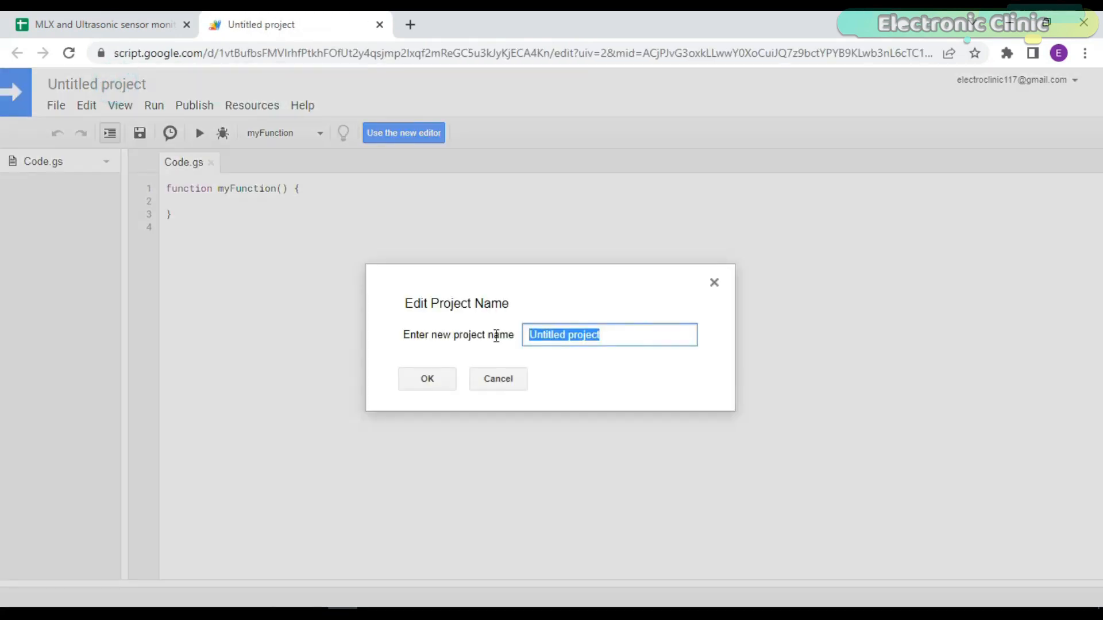
{"action": "type", "text": "MLX and"}
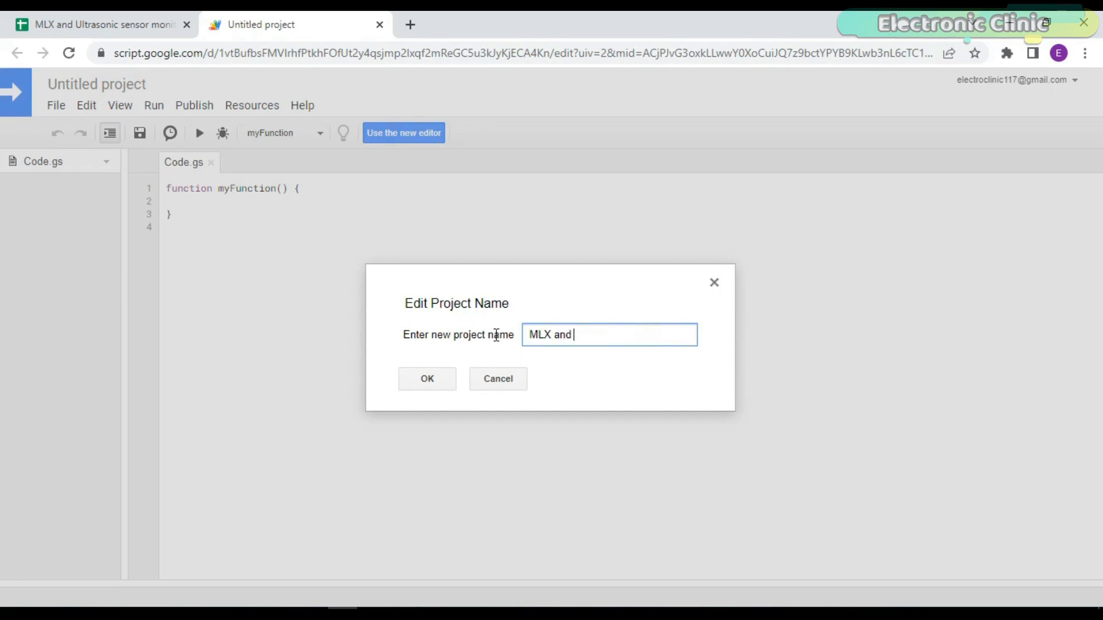
{"action": "type", "text": "Ultrasonic sensor mo"}
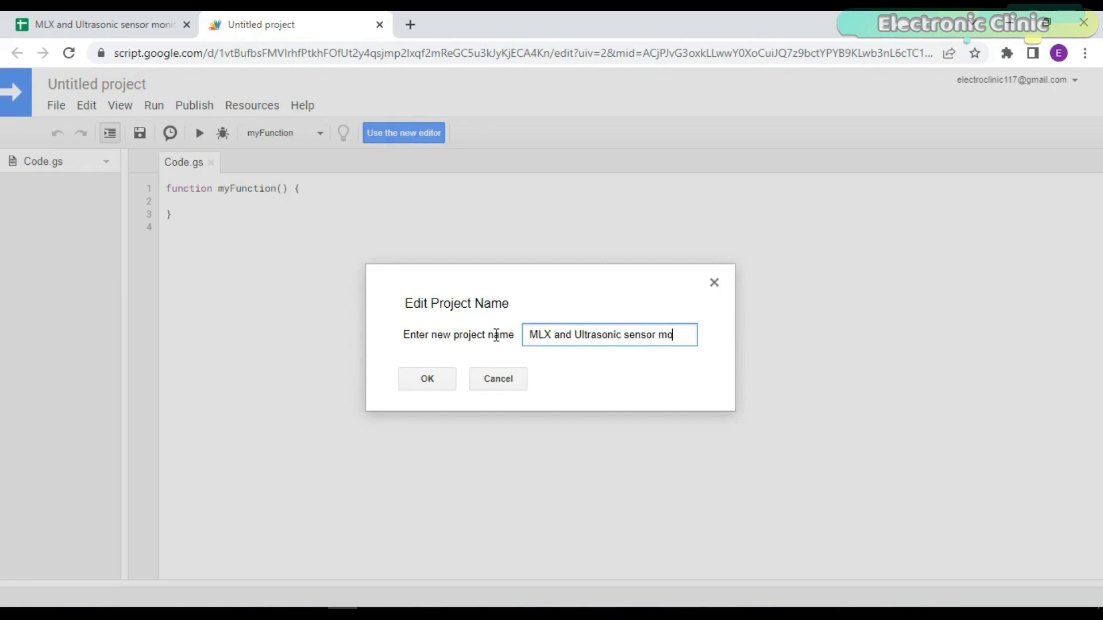
{"action": "left_click", "coordinate": [426, 378]}
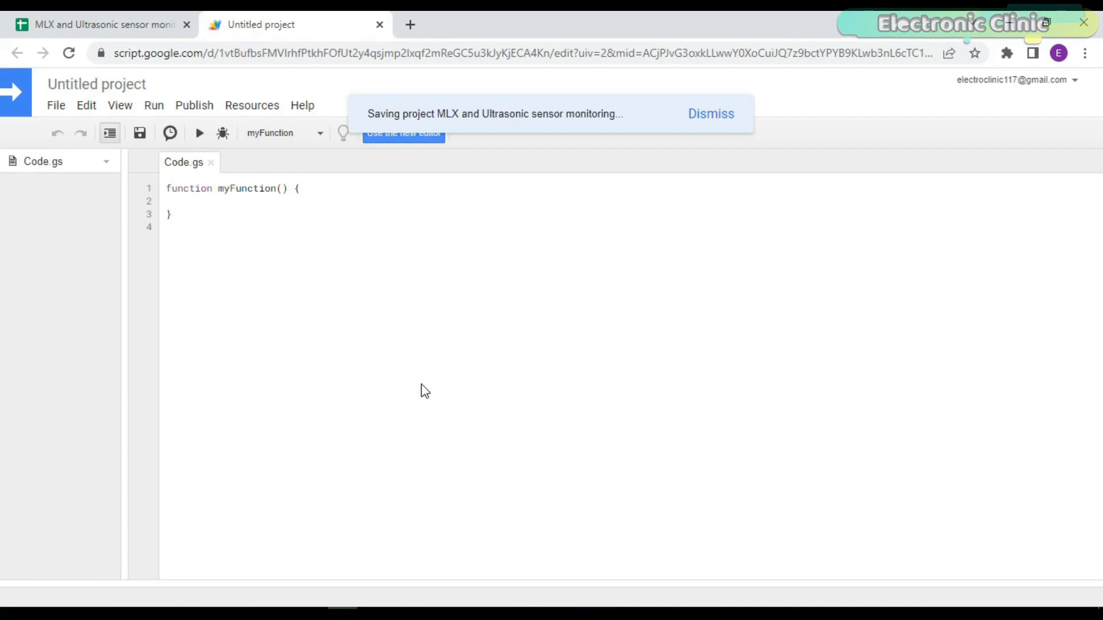
- Open Tempscriptpt.txt from Documents > Temp monitor to get the doGet code
{"action": "left_click", "coordinate": [177, 200]}
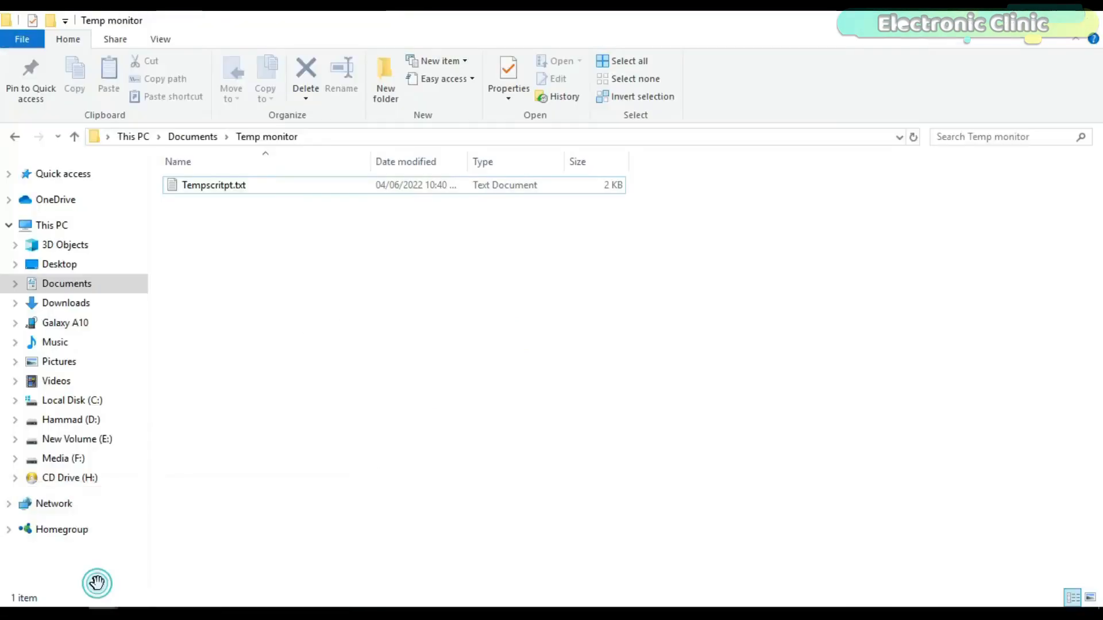
{"action": "double_click", "coordinate": [214, 185]}
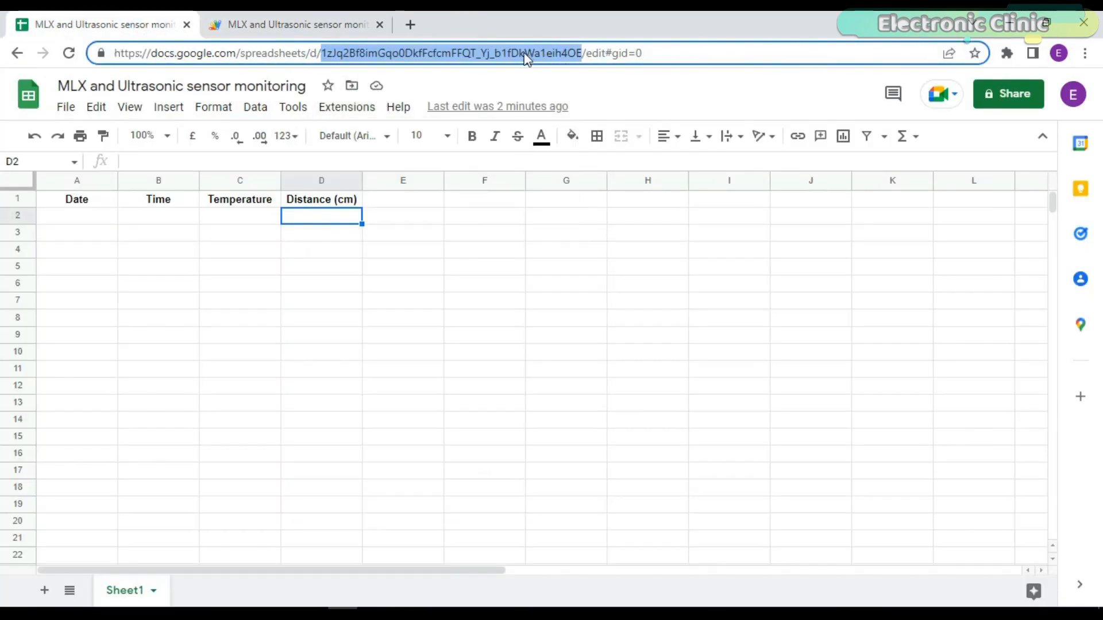
- Copy the spreadsheet ID from the Sheets address into the sheet_id value on line 8
{"action": "right_click", "coordinate": [524, 53]}
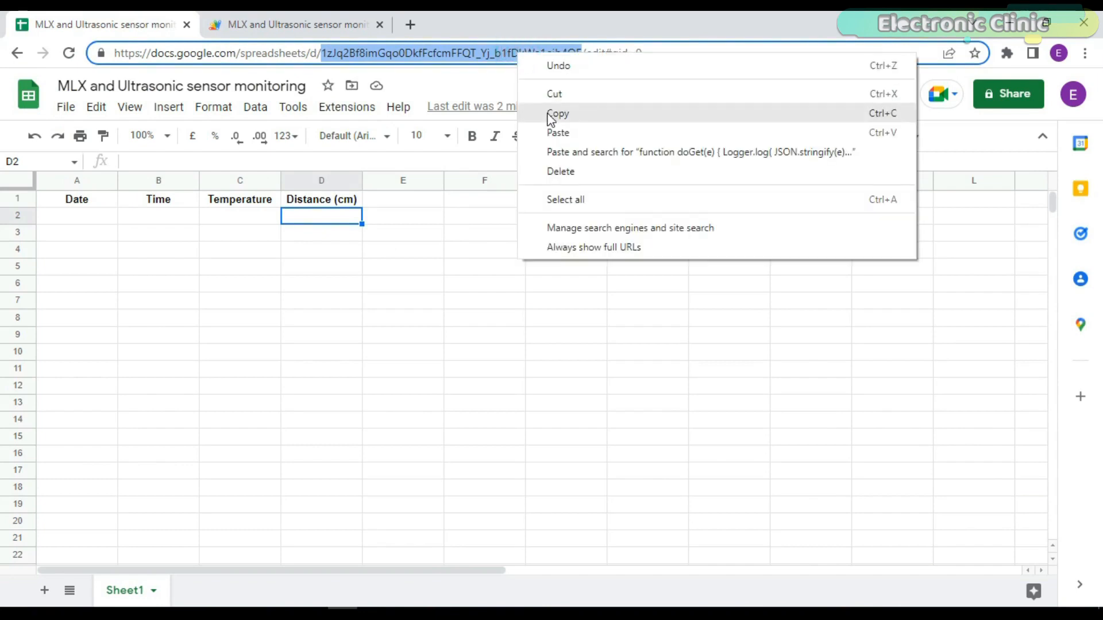
{"action": "left_click", "coordinate": [295, 24]}
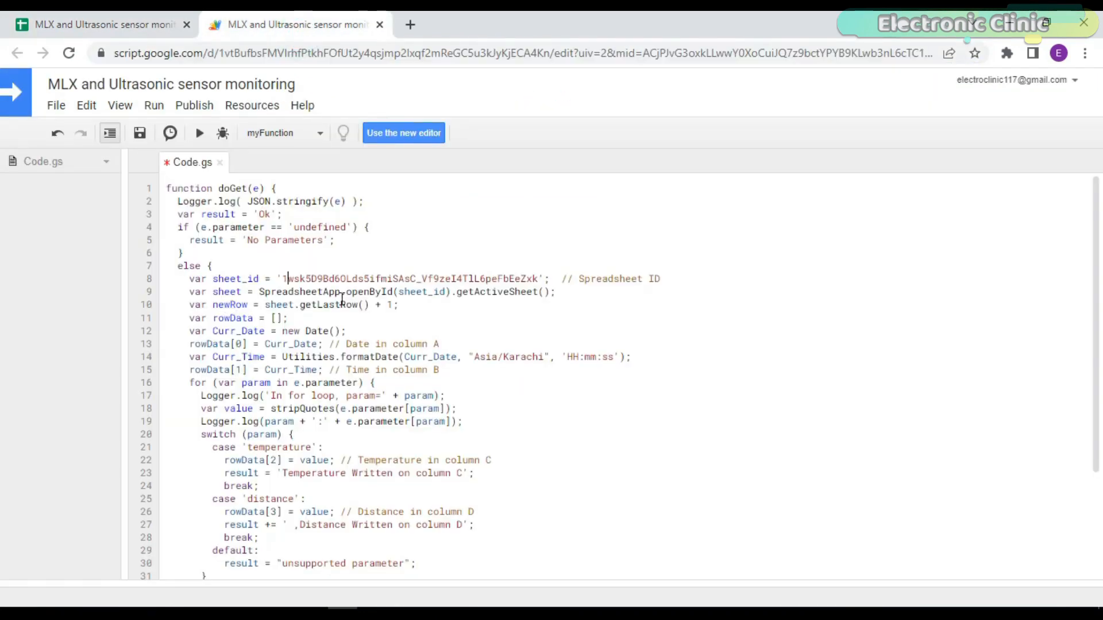
{"action": "double_click", "coordinate": [408, 278]}
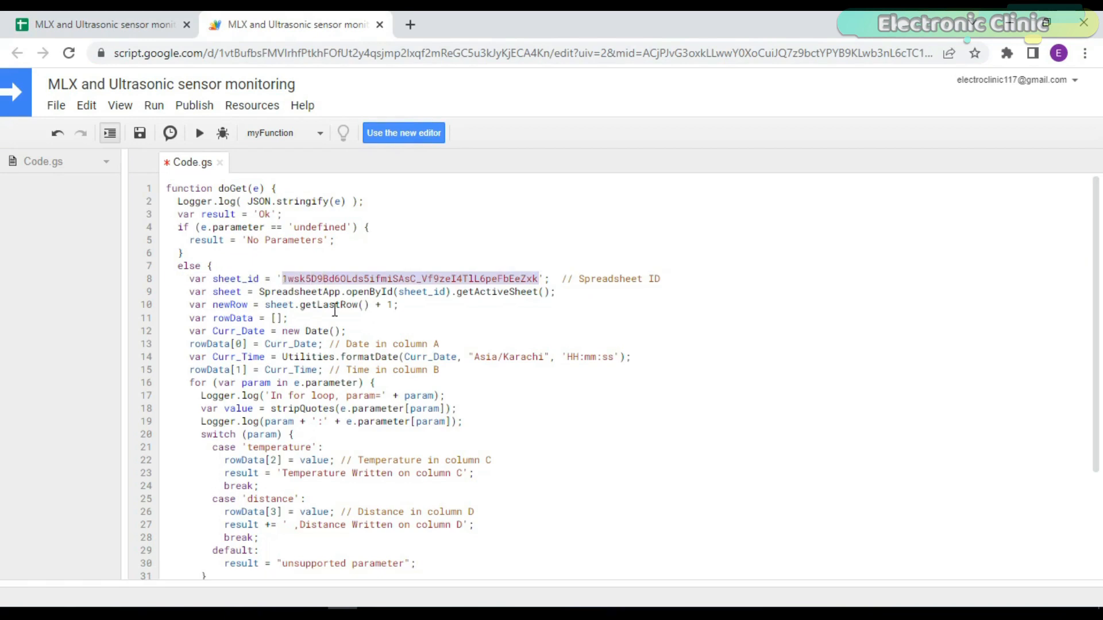
{"action": "right_click", "coordinate": [408, 278]}
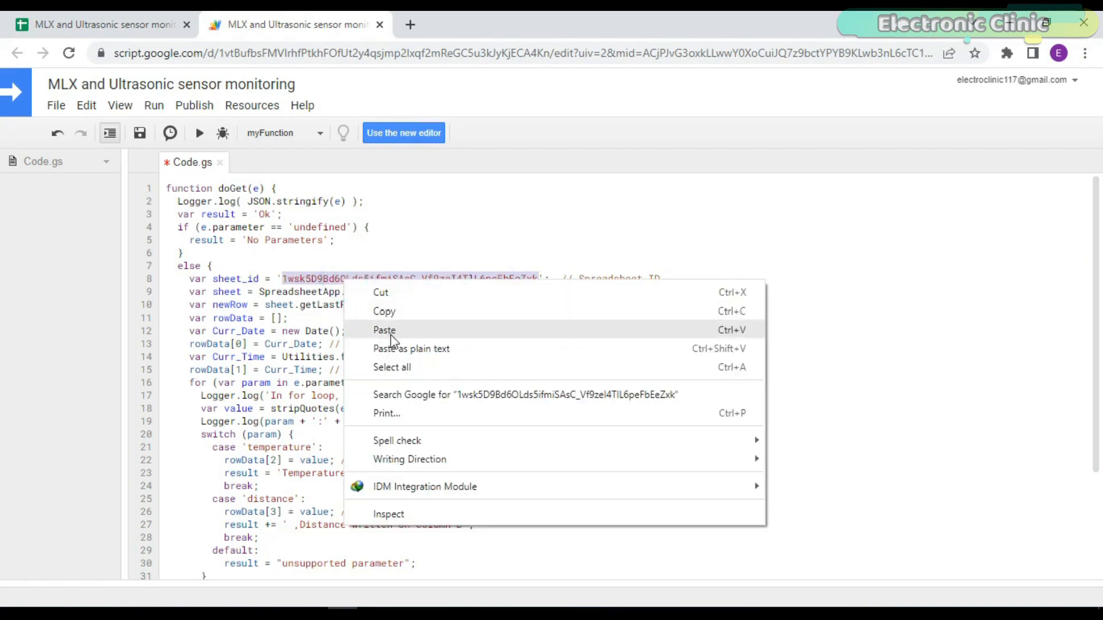
{"action": "left_click", "coordinate": [384, 330]}
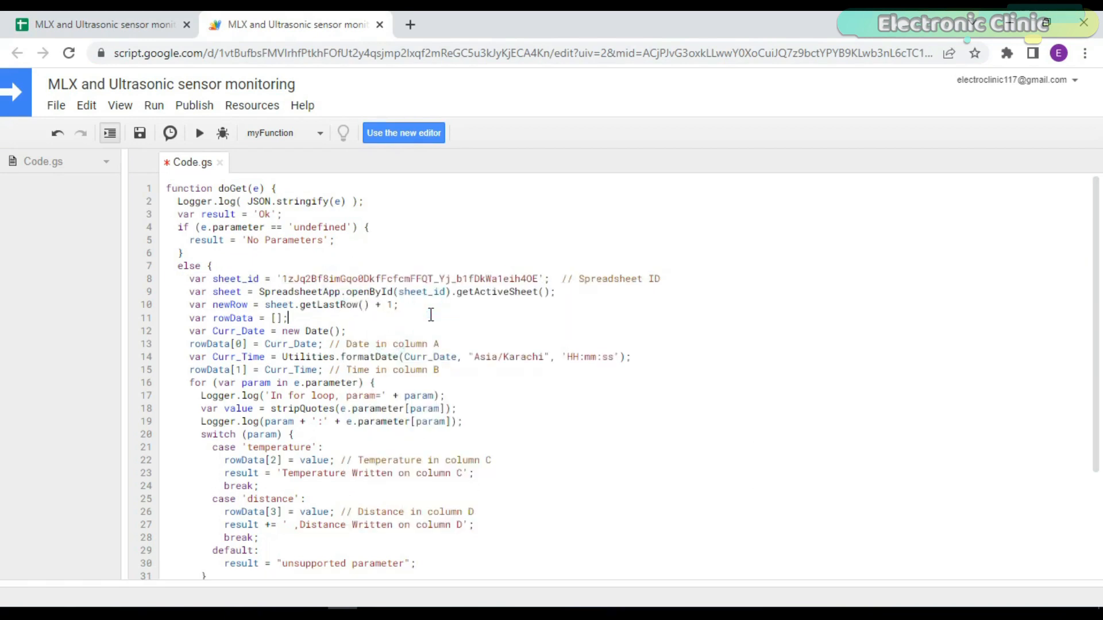
{"action": "scroll", "scroll_direction": "down", "scroll_amount": 3}
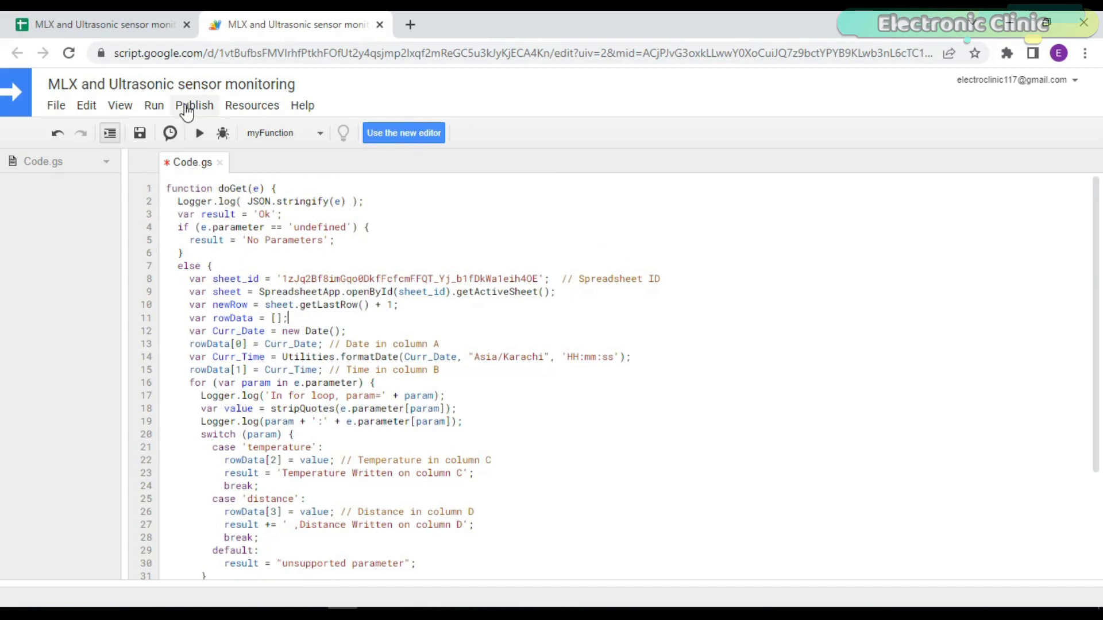
- Deploy the logging script as a web app accessible to anyone, even anonymous
{"action": "left_click", "coordinate": [195, 104]}
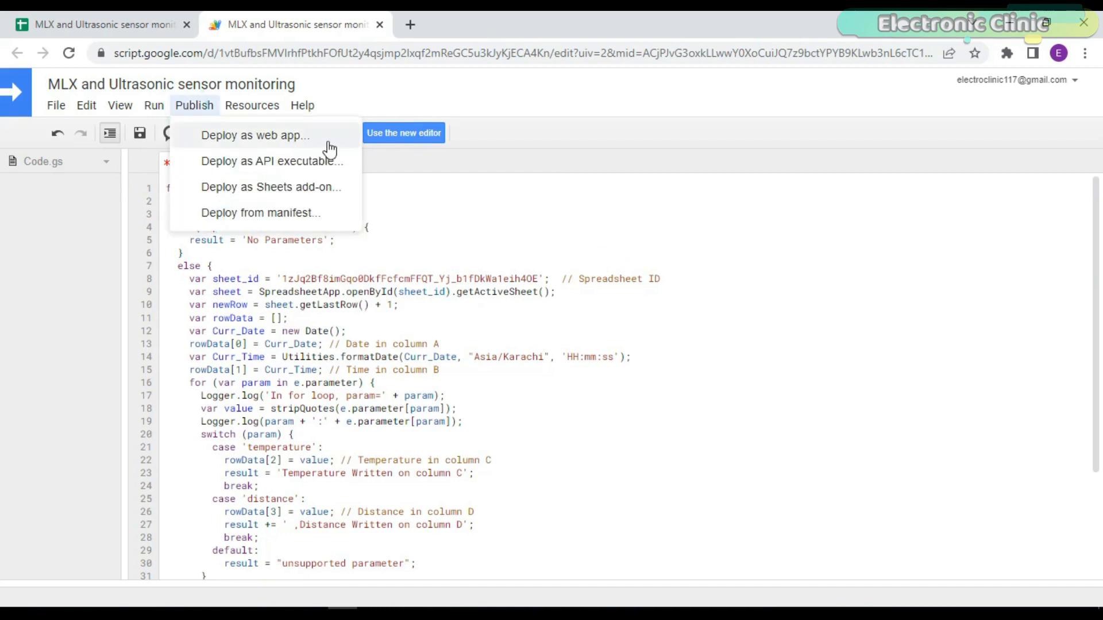
{"action": "left_click", "coordinate": [255, 135]}
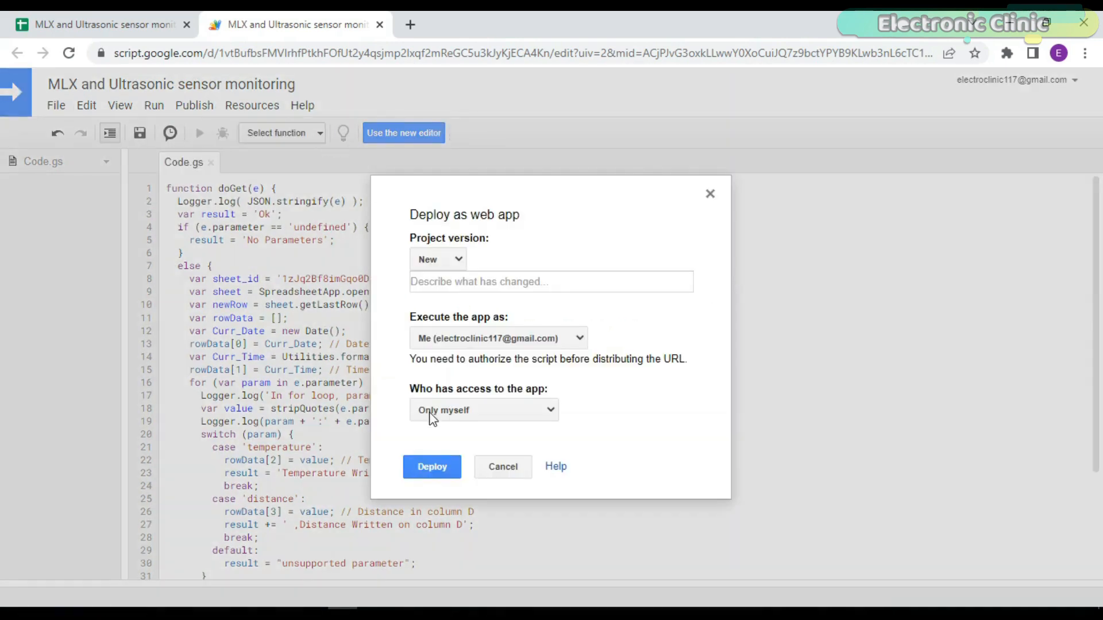
{"action": "left_click", "coordinate": [483, 411]}
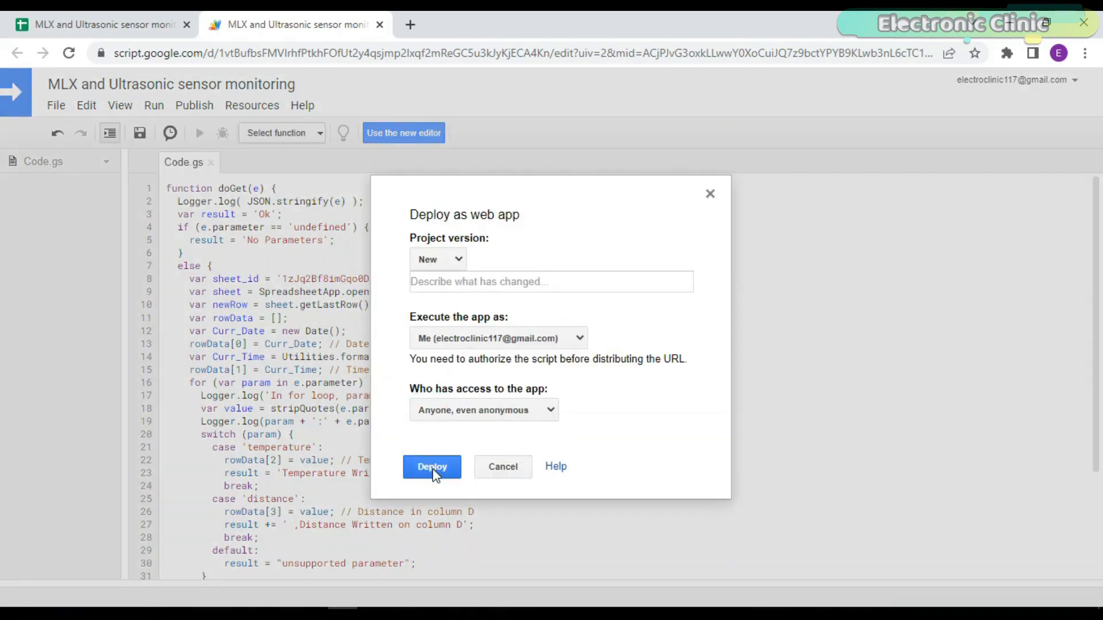
{"action": "left_click", "coordinate": [431, 467]}
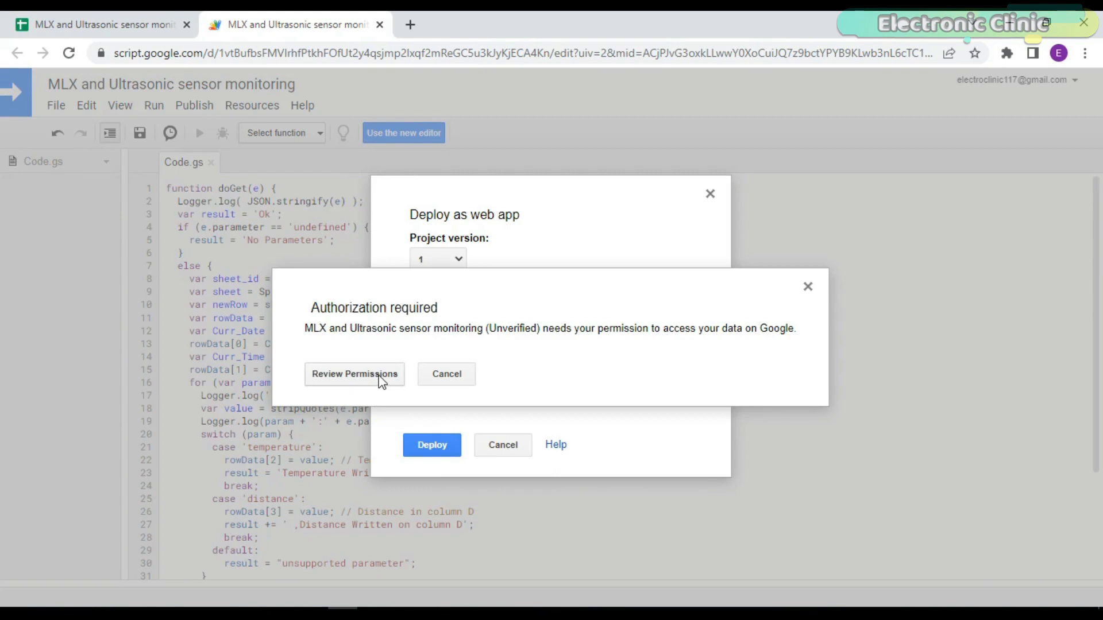
- Authorize the unverified script for spreadsheet access and complete the deployment to show its URL
{"action": "left_click", "coordinate": [355, 374]}
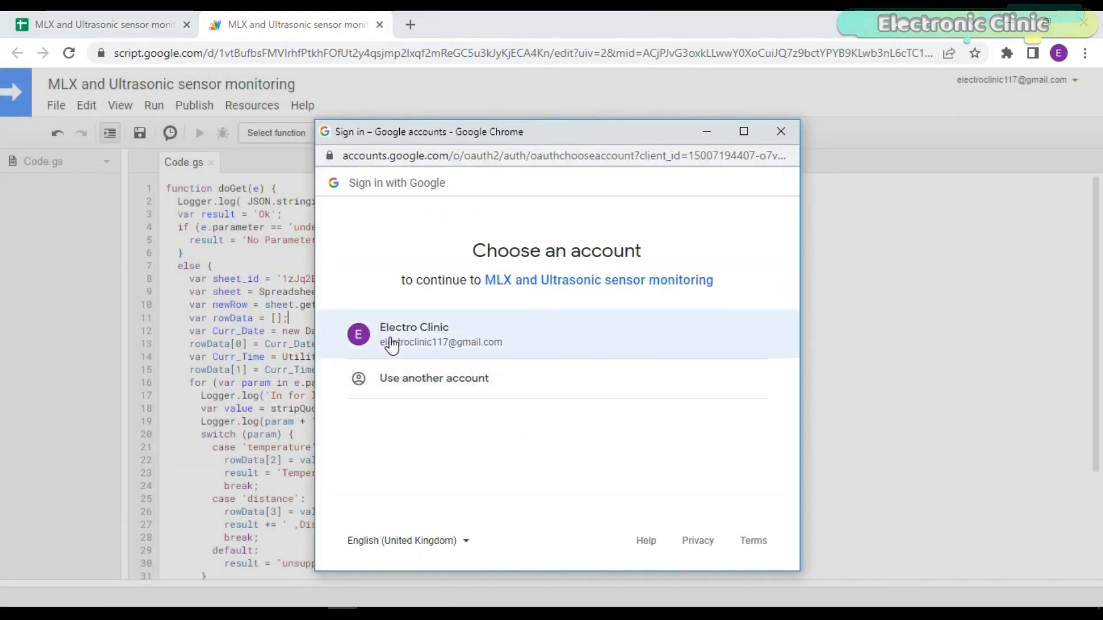
{"action": "left_click", "coordinate": [413, 334]}
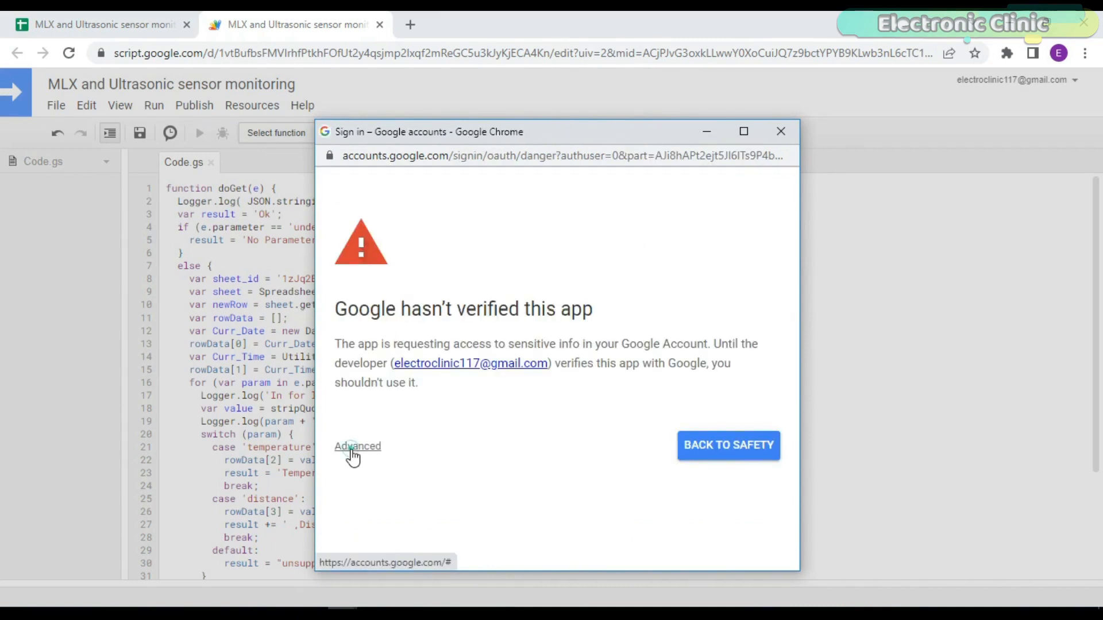
{"action": "left_click", "coordinate": [357, 446]}
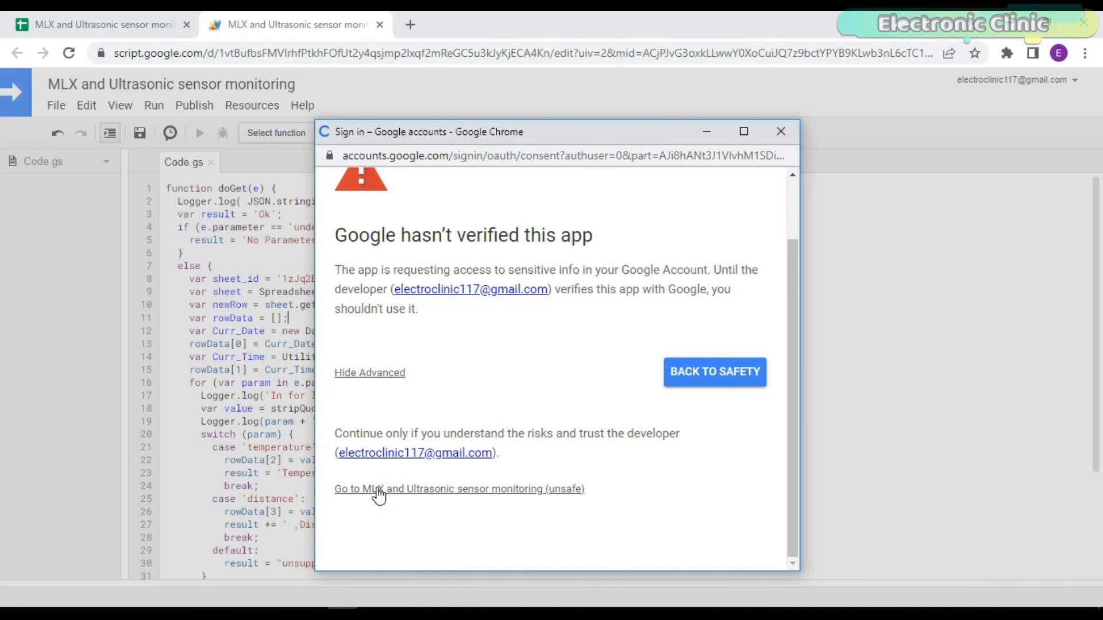
{"action": "left_click", "coordinate": [459, 490]}
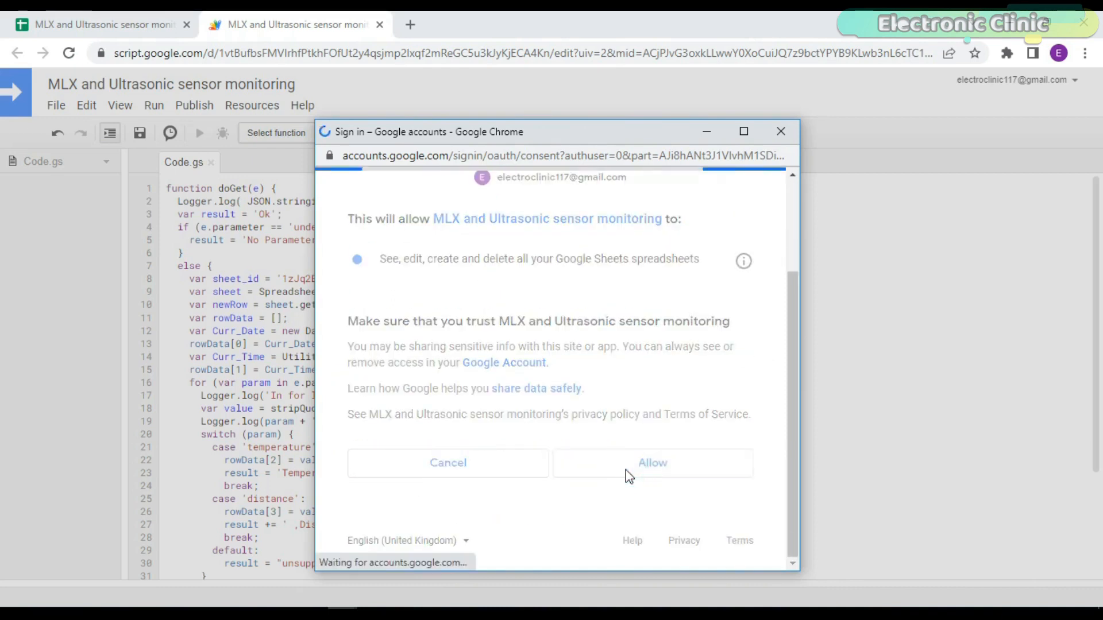
{"action": "left_click", "coordinate": [650, 463]}
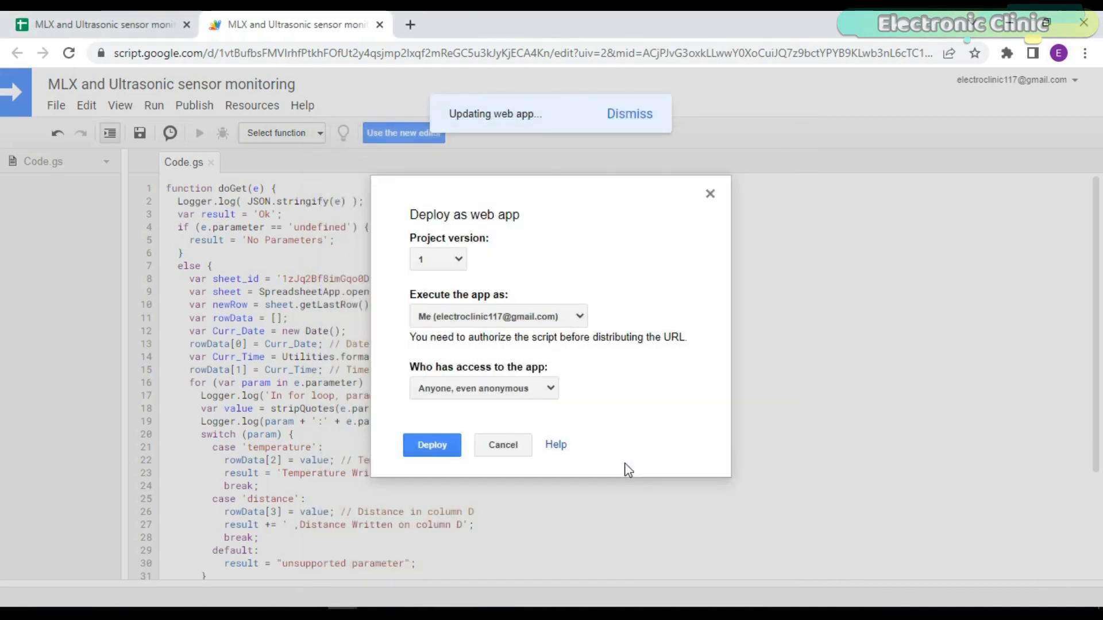
{"action": "left_click", "coordinate": [431, 444]}
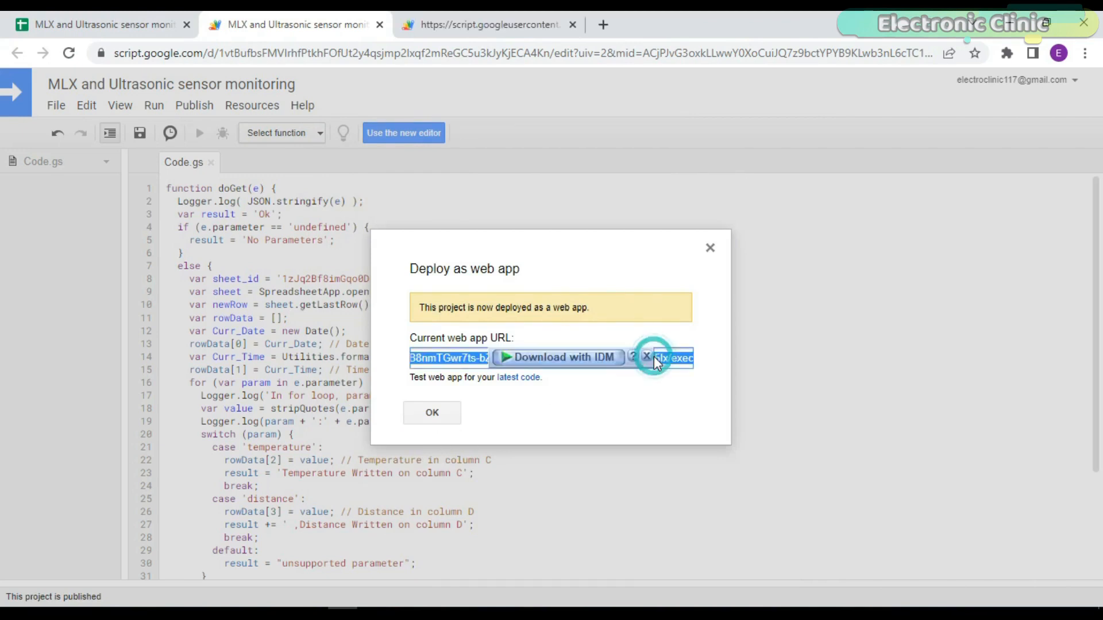
- Open the deployed web app URL in a new tab to pick out its macro ID
{"action": "left_click", "coordinate": [646, 357]}
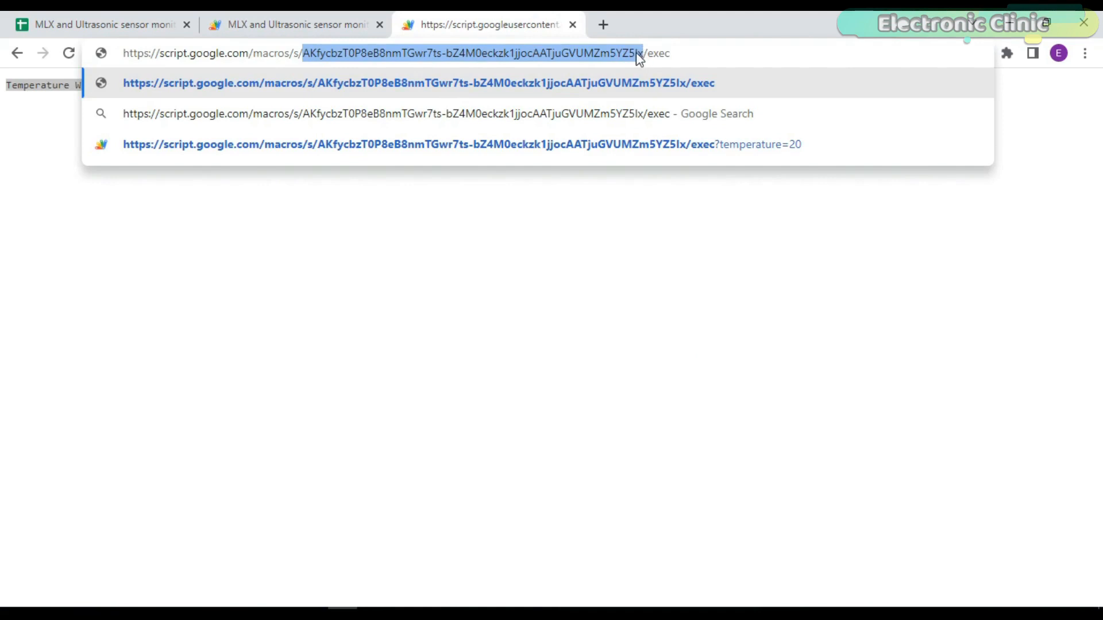
{"action": "mouse_move", "coordinate": [489, 399]}
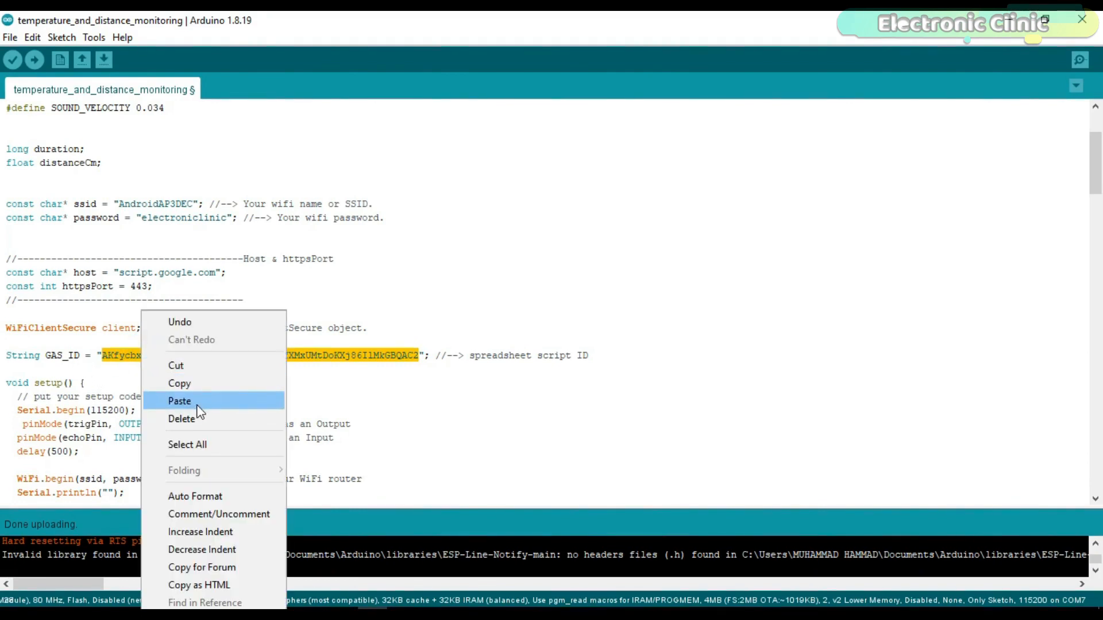
- Paste the new macro ID into GAS_ID, save the sketch and upload it to the ESP8266
{"action": "left_click", "coordinate": [179, 401]}
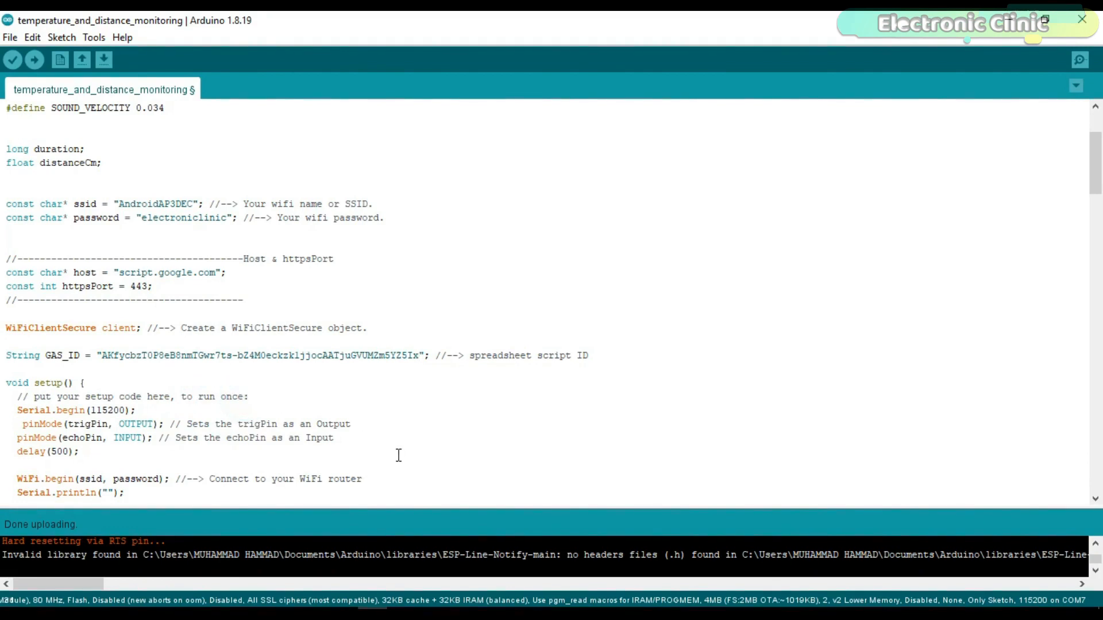
{"action": "key", "text": "ctrl+s"}
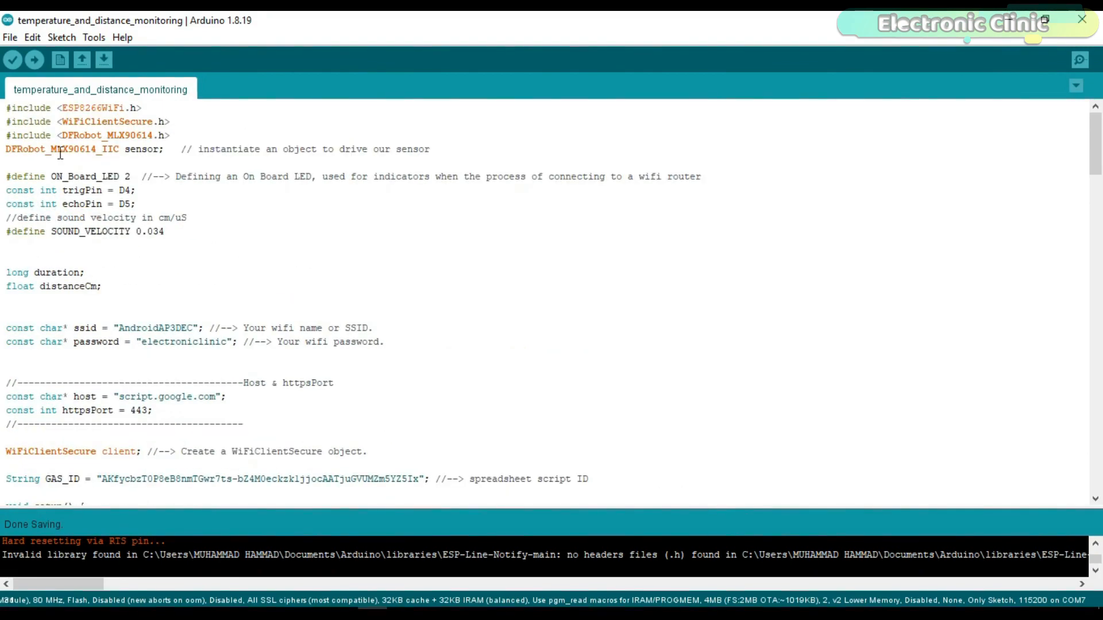
{"action": "left_click", "coordinate": [34, 59]}
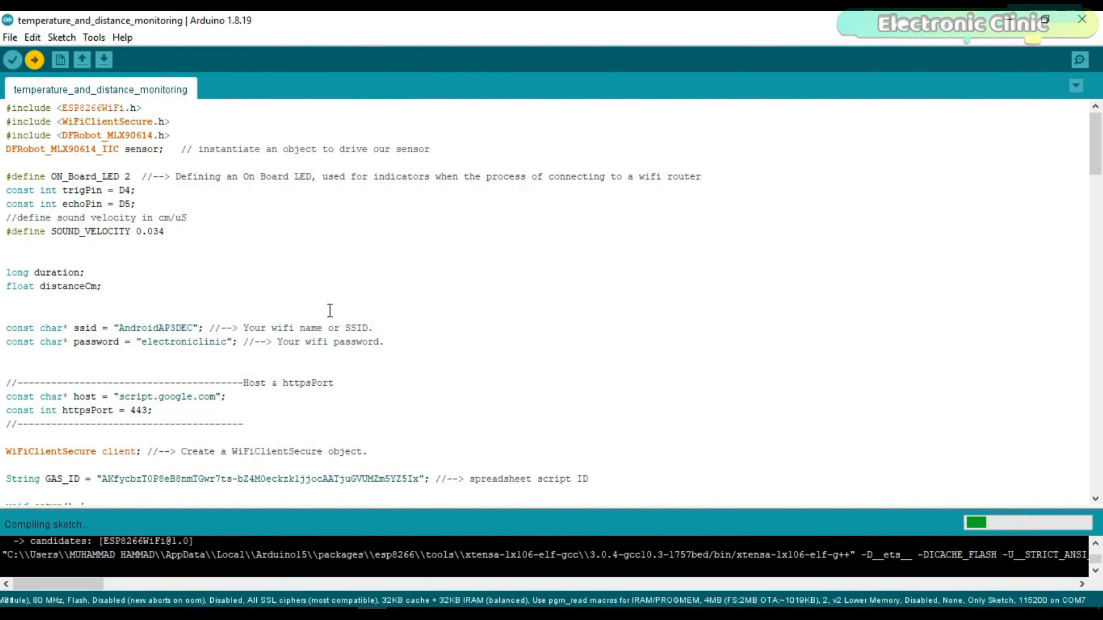